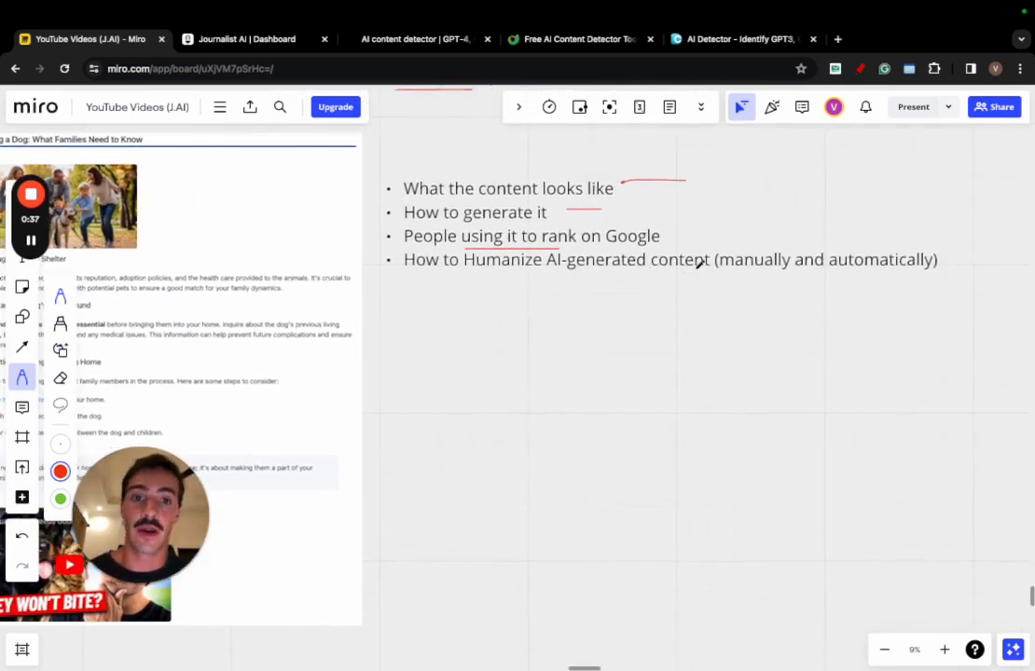
Bring up the 'Most Kid-friendly Dog Breeds' article preview and scroll through its sections.
{"action": "scroll", "scroll_direction": "down", "scroll_amount": 3}
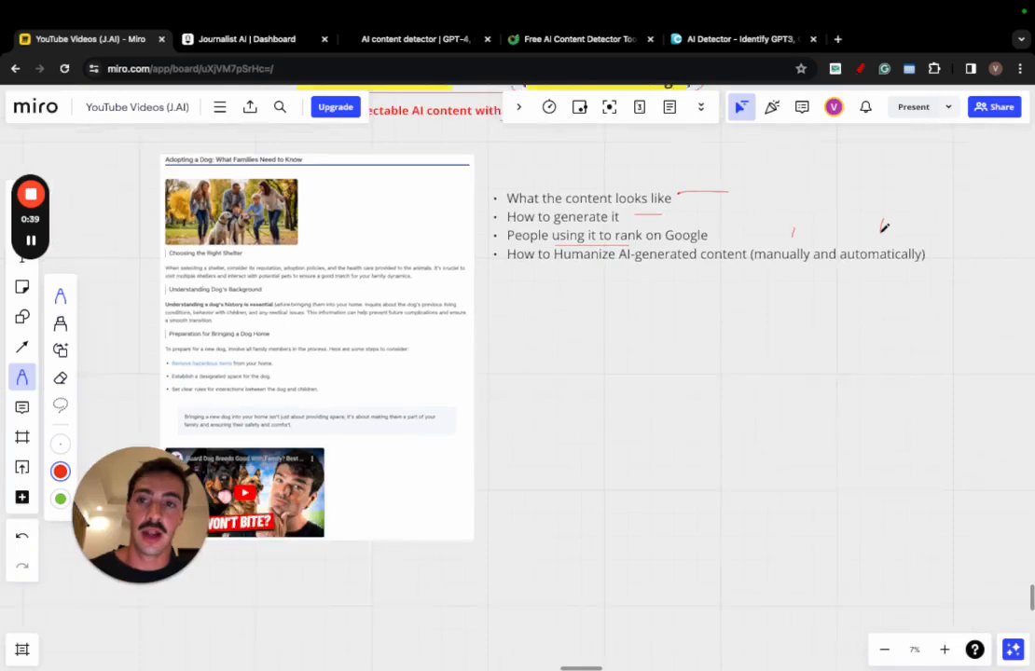
{"action": "left_click", "coordinate": [247, 39]}
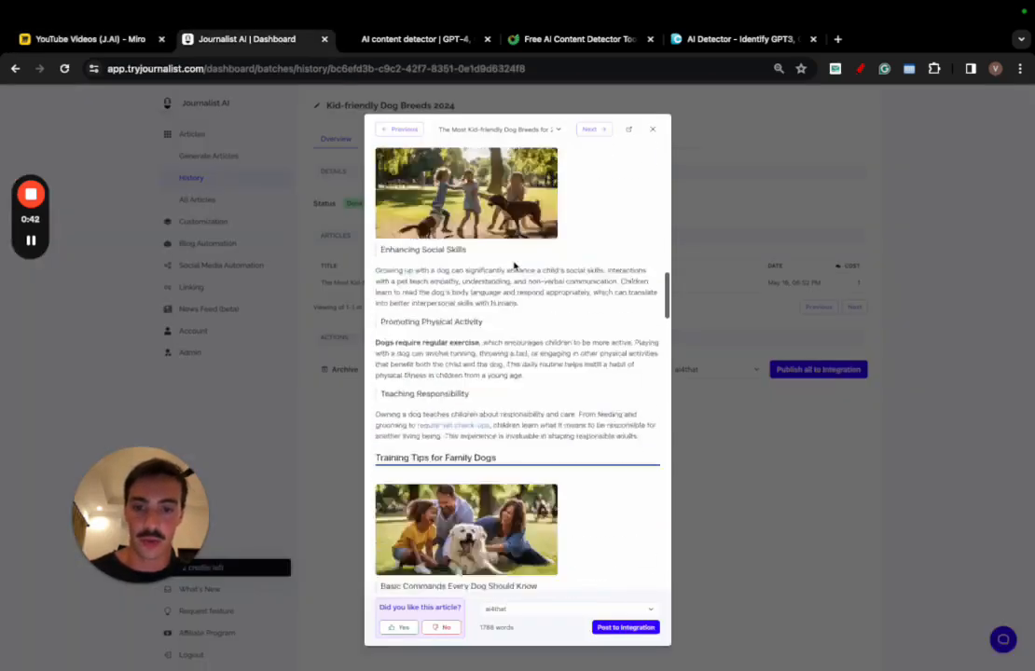
{"action": "scroll", "scroll_direction": "down", "scroll_amount": 3}
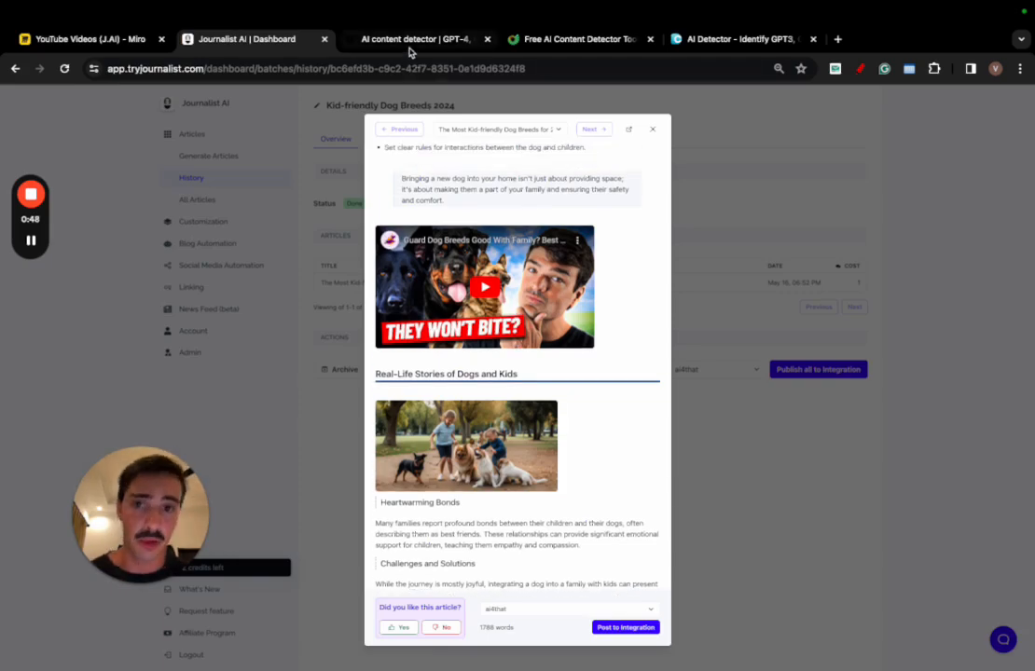
Show Writer at 84% human, SEO.AI at 10% AI, and DupliChecker at 100% human, then return to the article.
{"action": "left_click", "coordinate": [415, 40]}
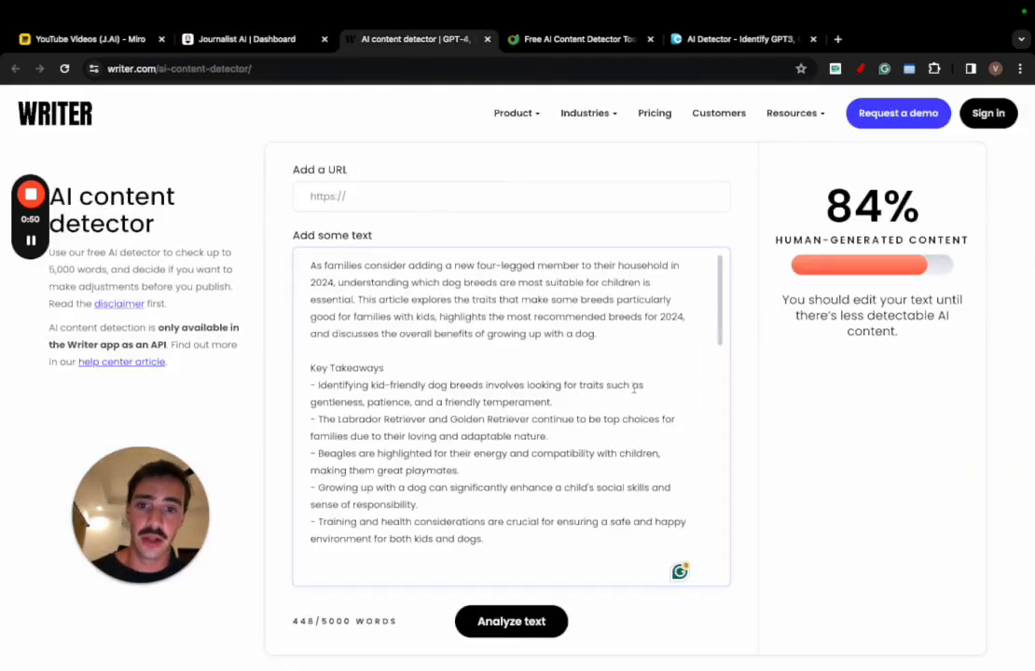
{"action": "left_click", "coordinate": [252, 39]}
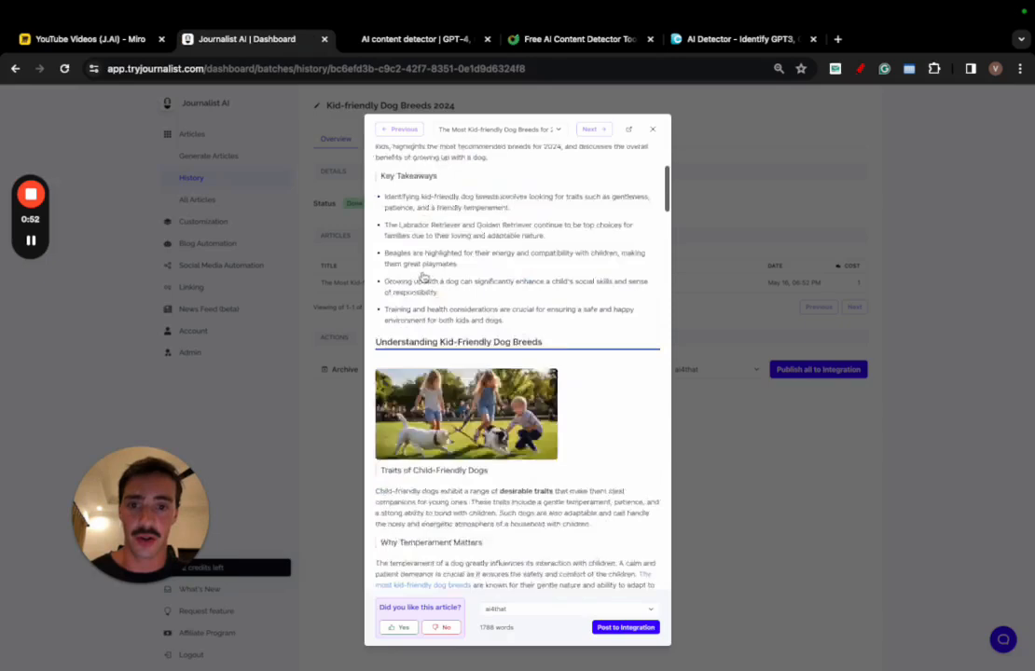
{"action": "left_click", "coordinate": [416, 39]}
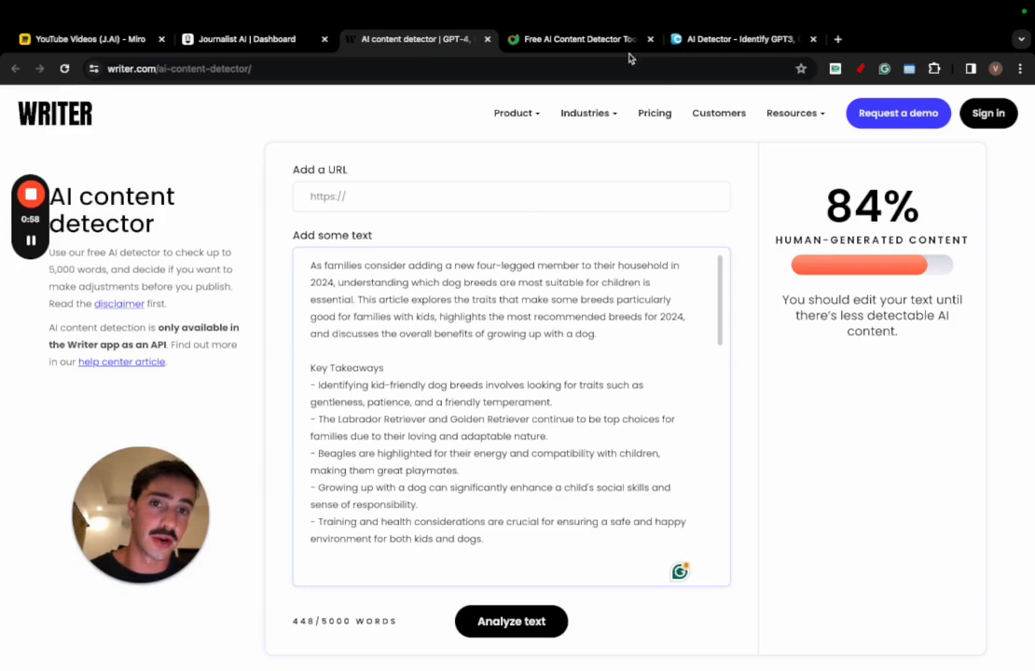
{"action": "left_click", "coordinate": [578, 39]}
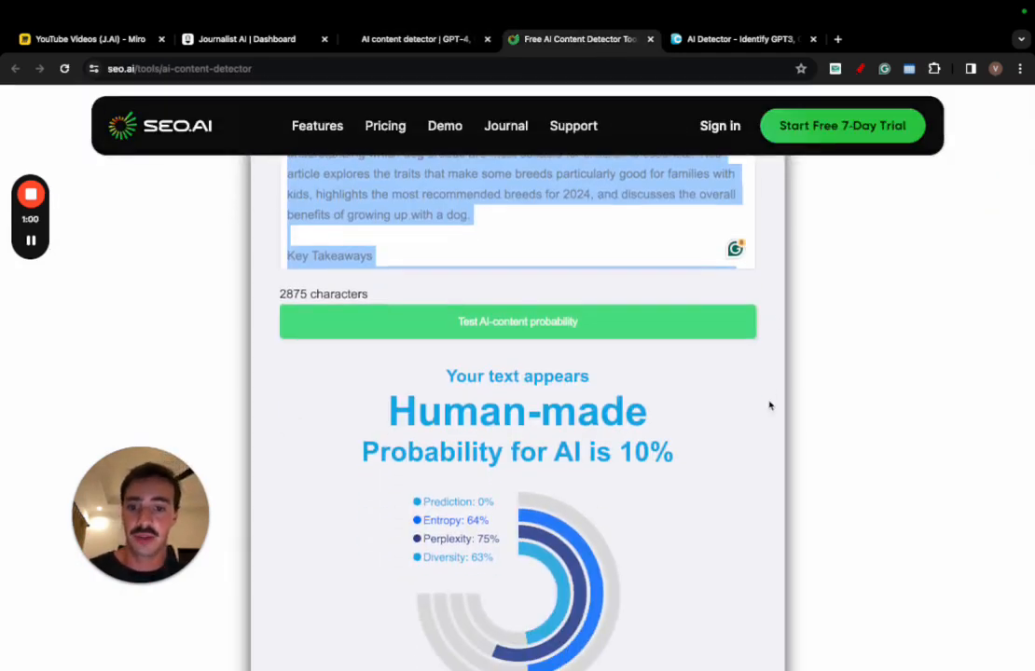
{"action": "left_click", "coordinate": [736, 39]}
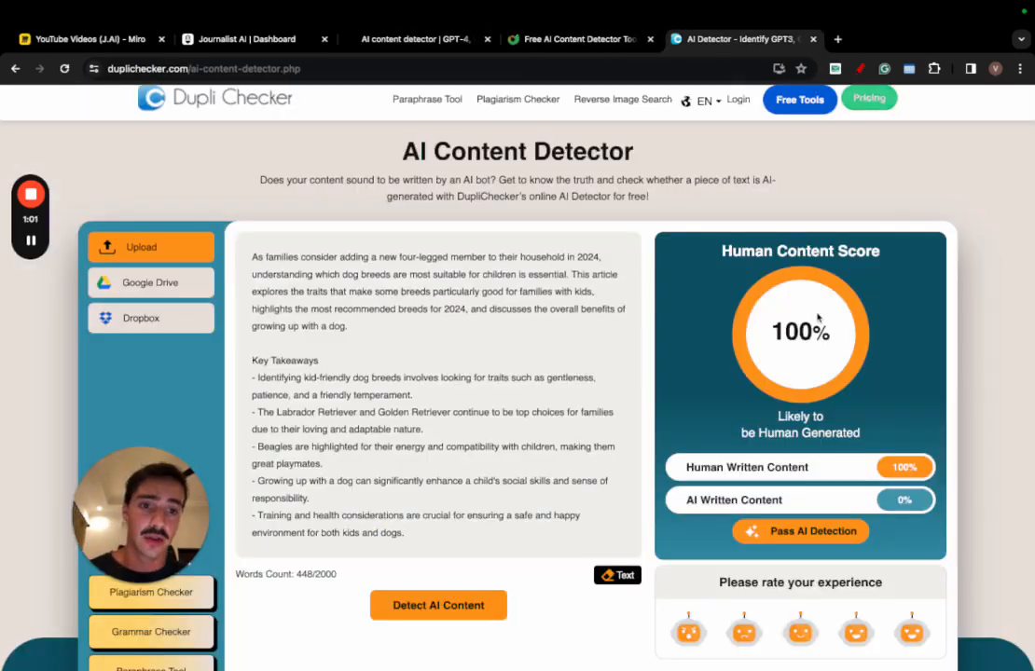
{"action": "scroll", "scroll_direction": "down", "scroll_amount": 3}
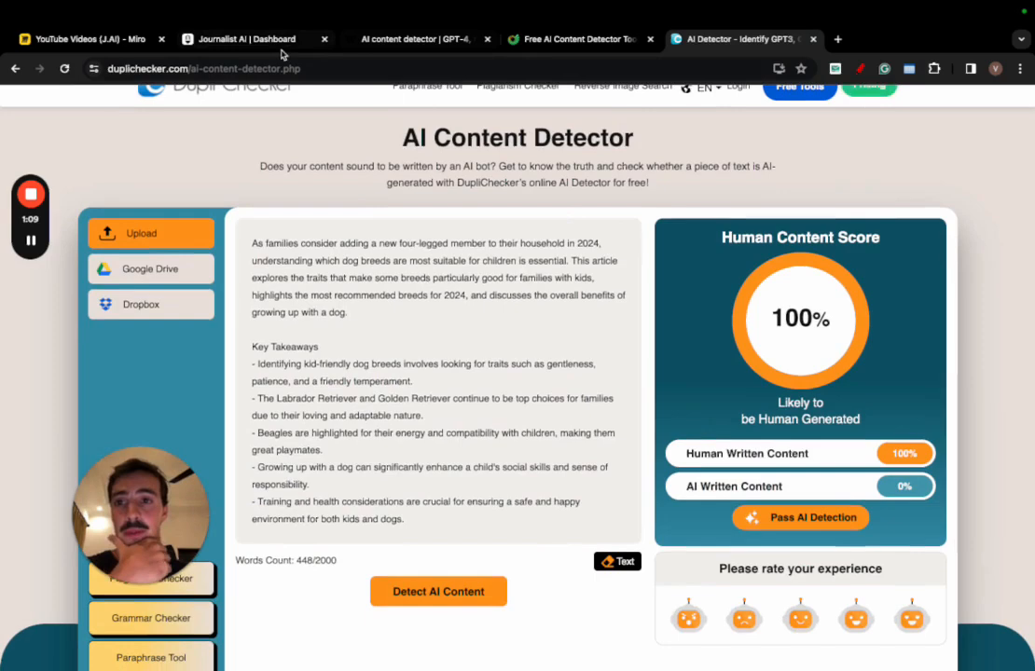
{"action": "left_click", "coordinate": [242, 39]}
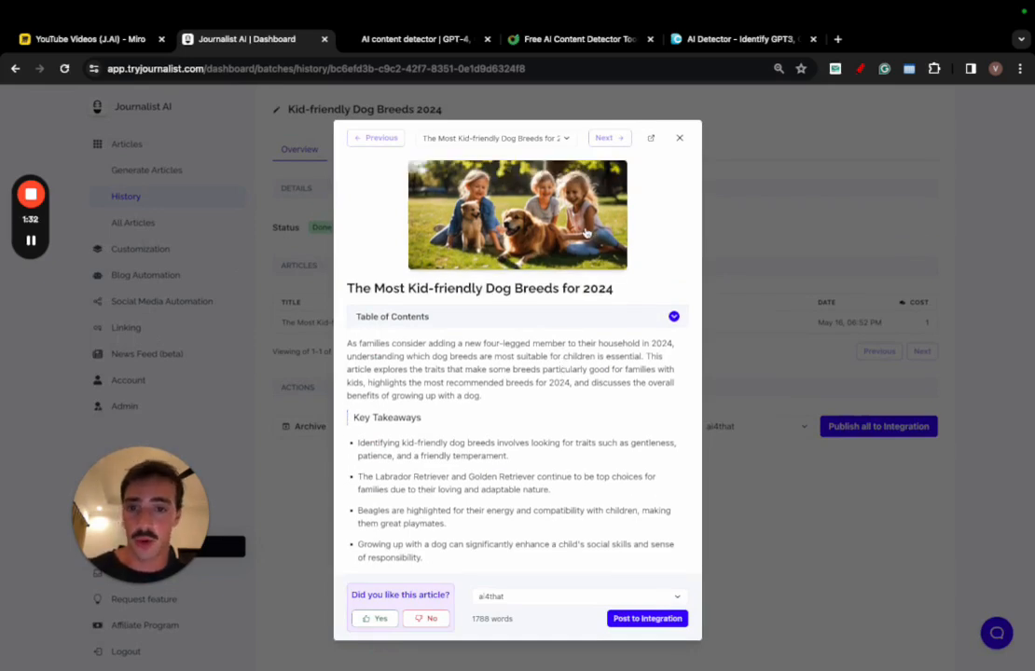
Jump via the contents to 'Traits of Child-Friendly Dogs', skim down, and play the guard dog video.
{"action": "left_click", "coordinate": [673, 316]}
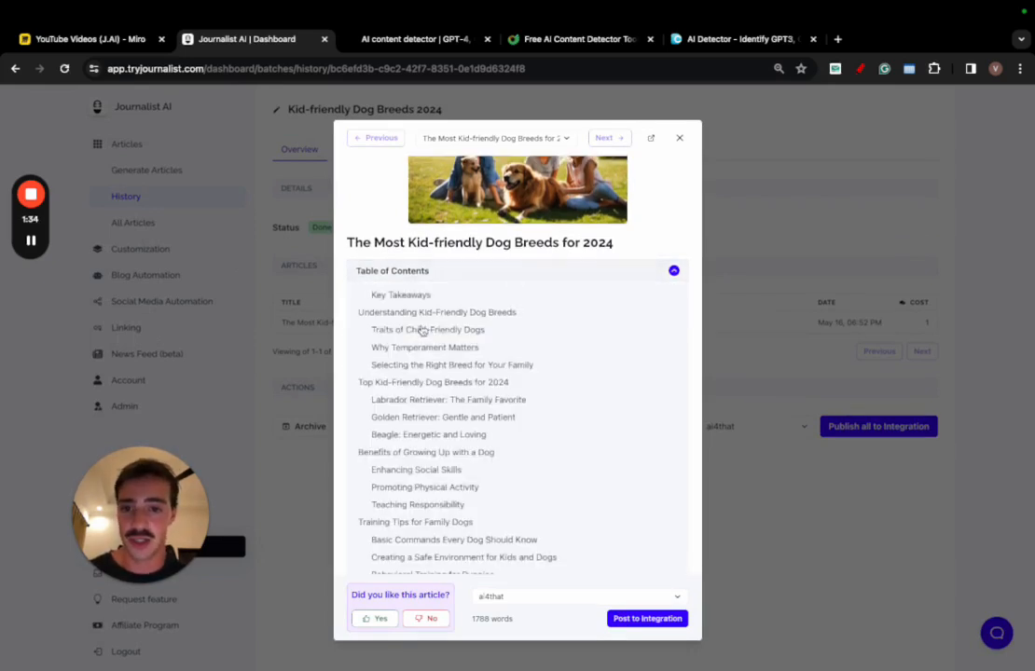
{"action": "left_click", "coordinate": [428, 329]}
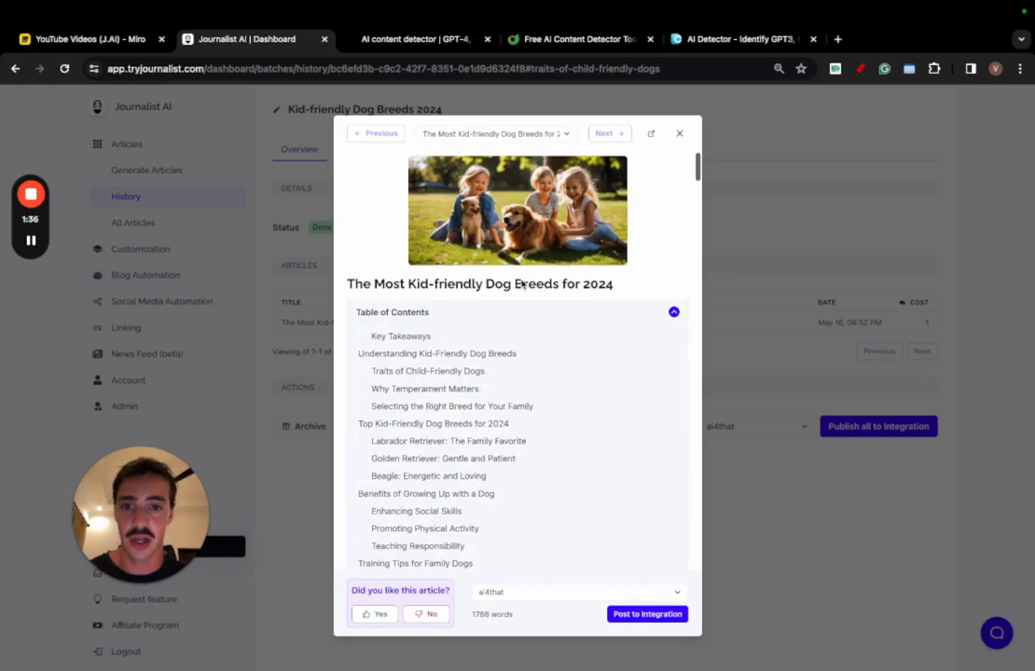
{"action": "scroll", "scroll_direction": "down", "scroll_amount": 3}
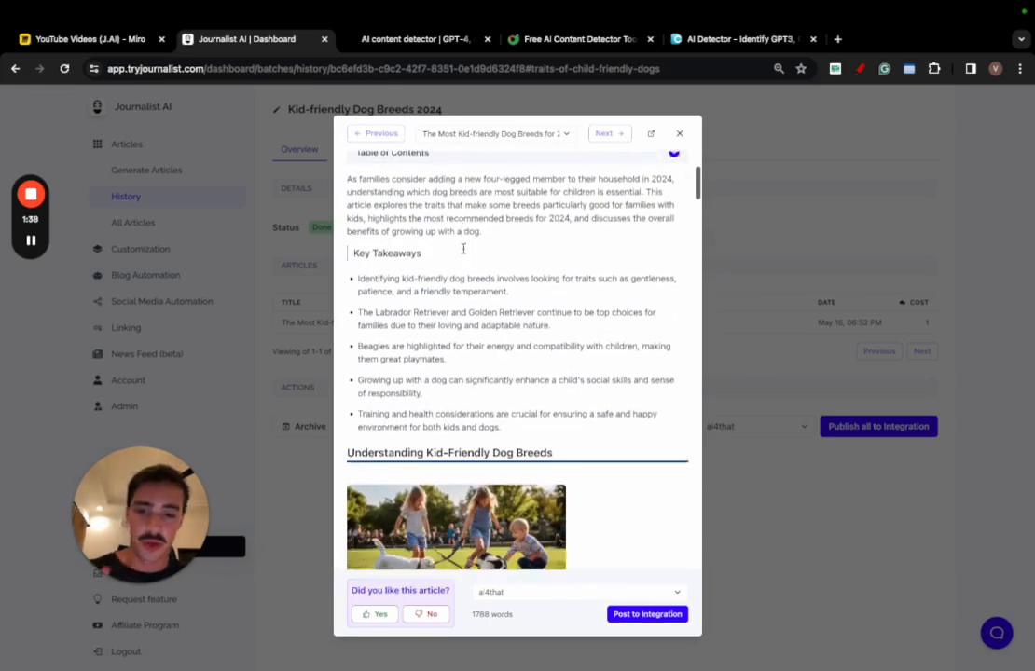
{"action": "scroll", "scroll_direction": "down", "scroll_amount": 3}
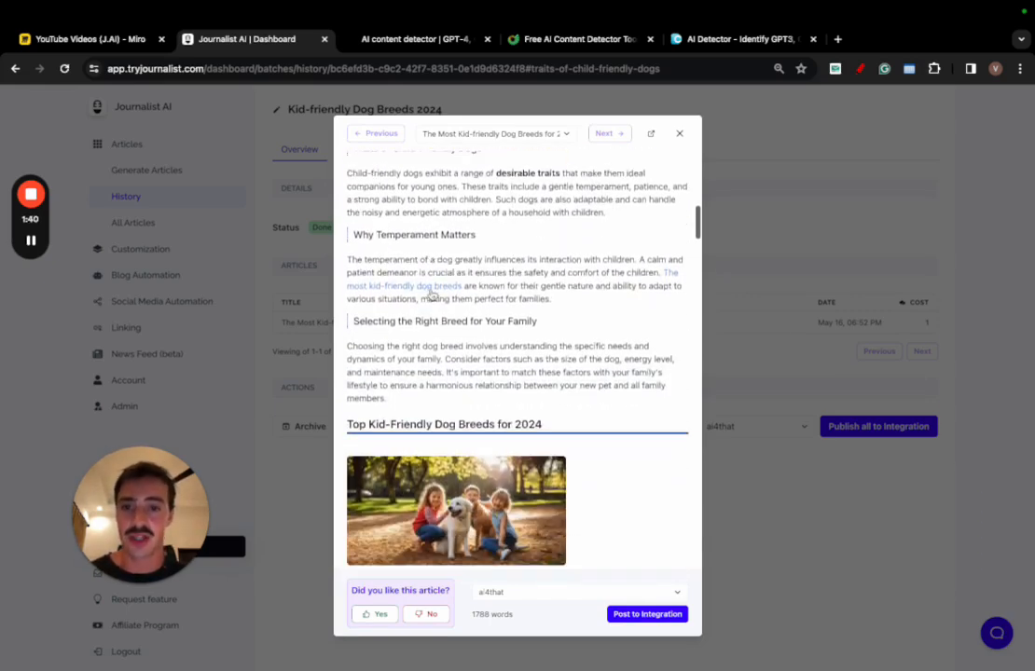
{"action": "scroll", "scroll_direction": "down", "scroll_amount": 3}
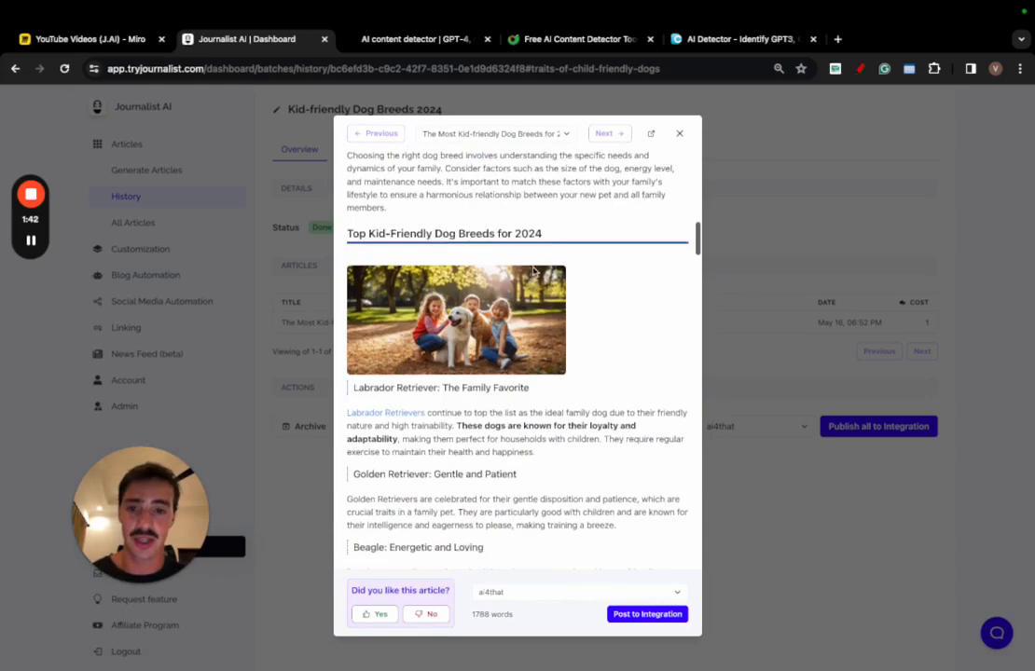
{"action": "scroll", "scroll_direction": "down", "scroll_amount": 3}
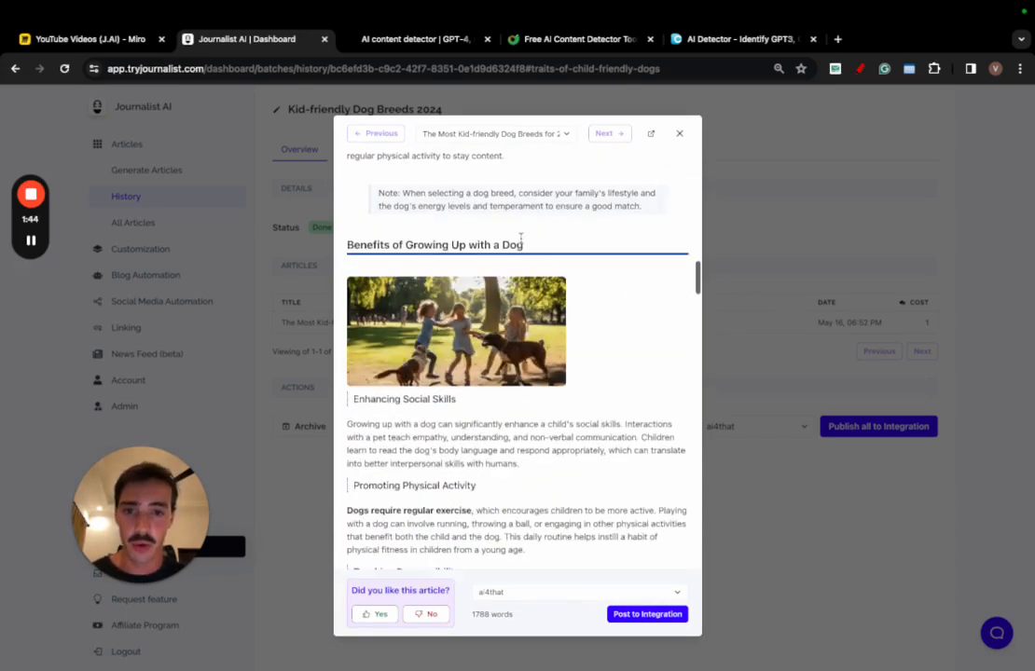
{"action": "scroll", "scroll_direction": "down", "scroll_amount": 3}
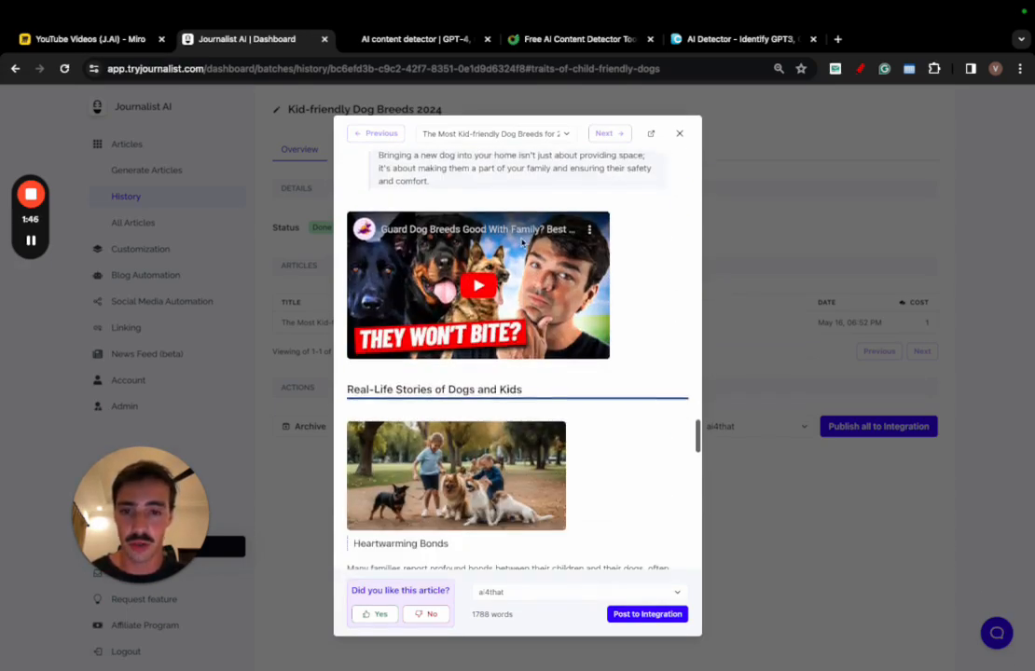
{"action": "left_click", "coordinate": [477, 285]}
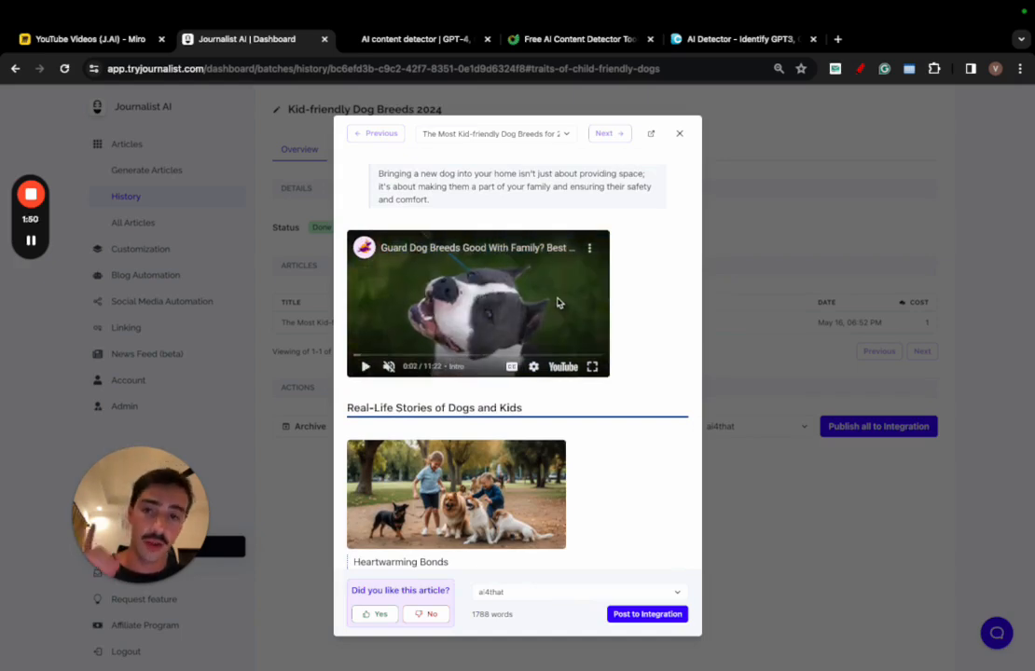
{"action": "left_click", "coordinate": [739, 39]}
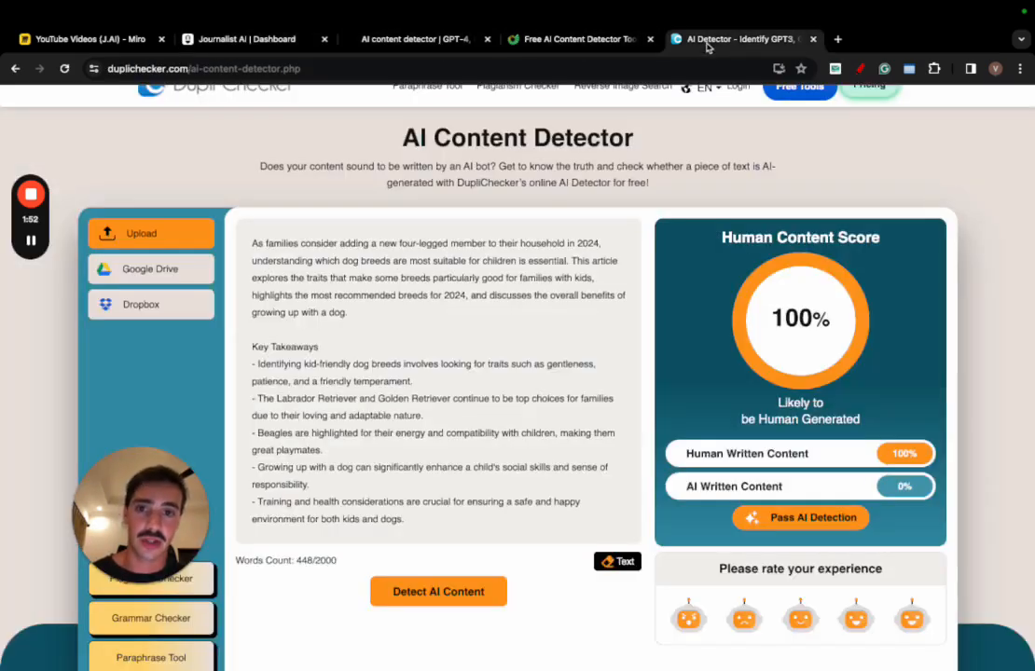
{"action": "left_click", "coordinate": [415, 40]}
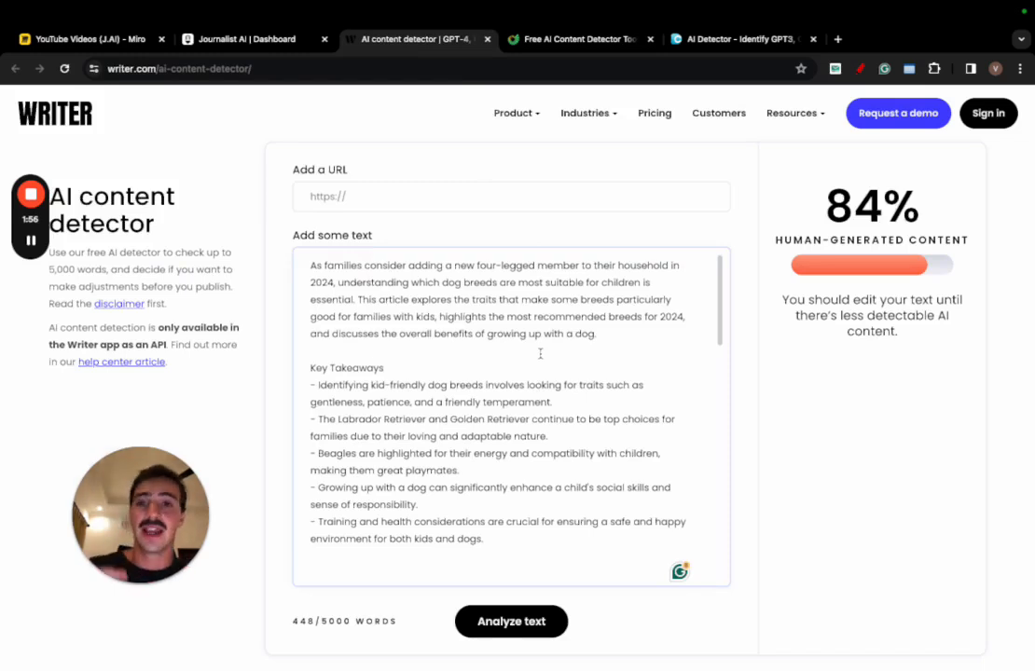
{"action": "left_click", "coordinate": [247, 39]}
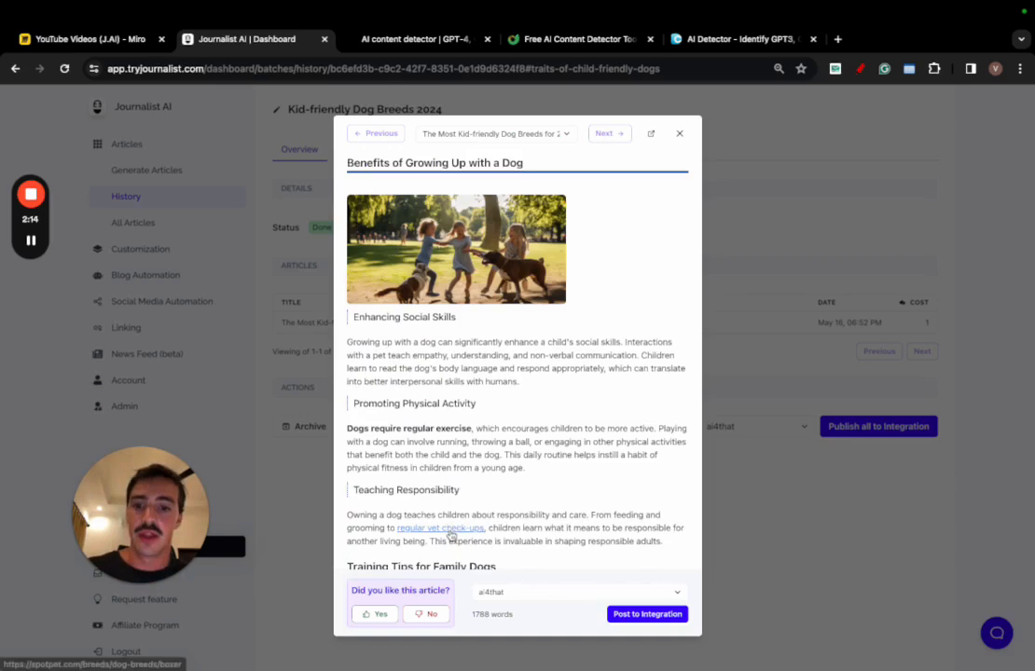
{"action": "mouse_move", "coordinate": [543, 513]}
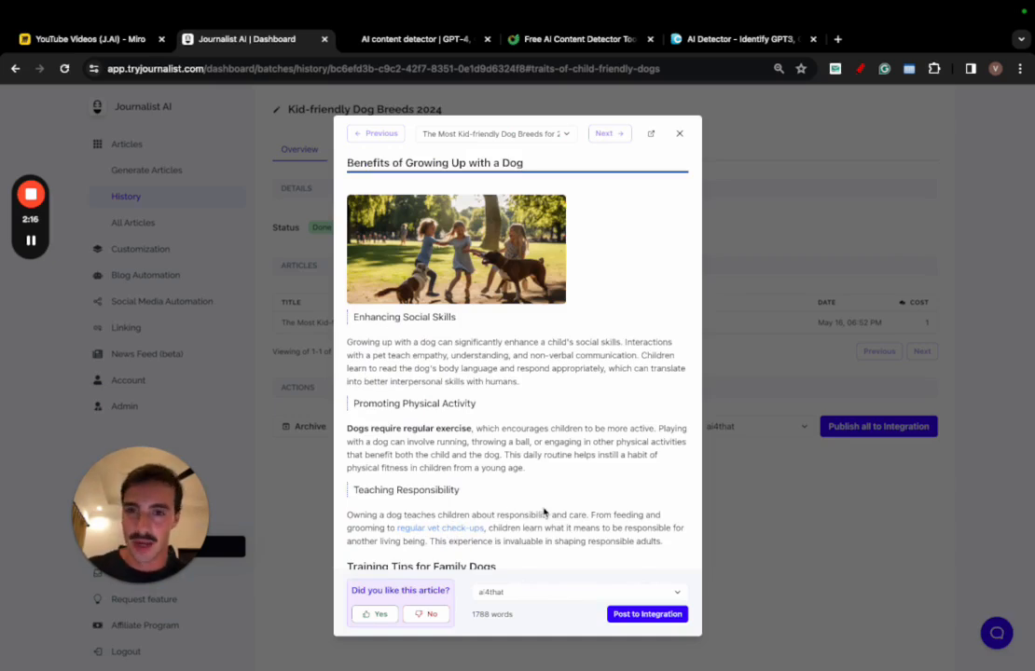
Skim the article's training tips, confirm DupliChecker still shows 100% human, and return to the preview.
{"action": "scroll", "scroll_direction": "down", "scroll_amount": 3}
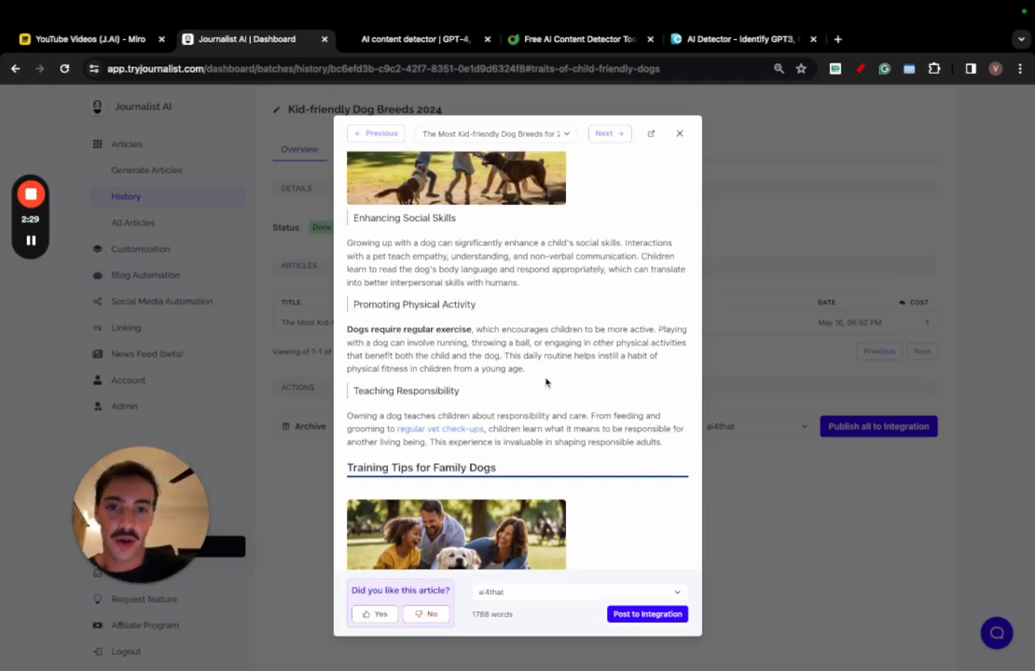
{"action": "scroll", "scroll_direction": "down", "scroll_amount": 3}
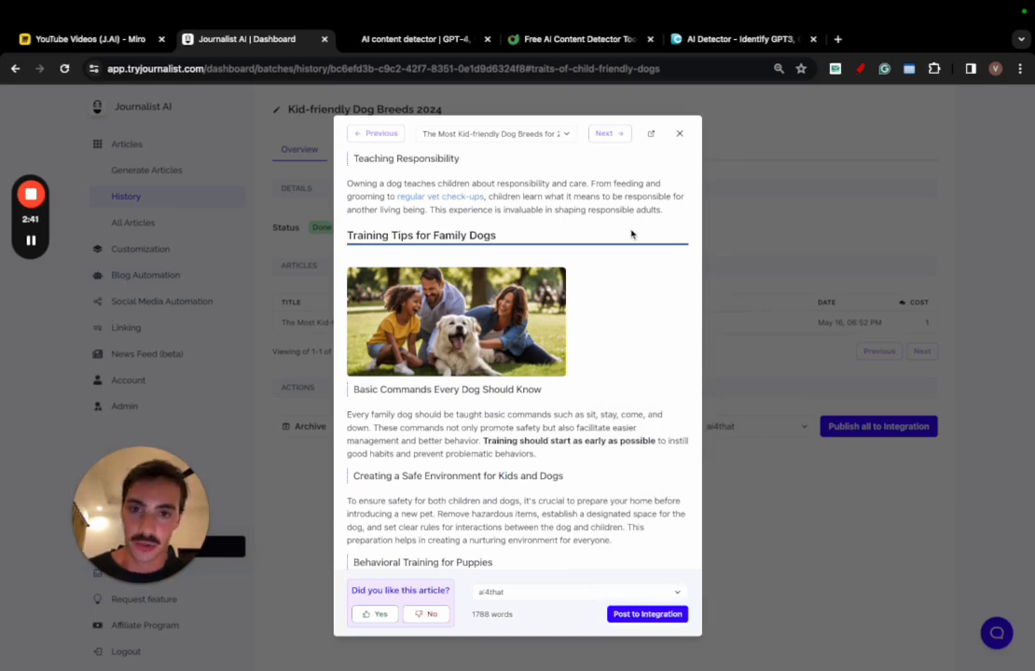
{"action": "left_click", "coordinate": [736, 39]}
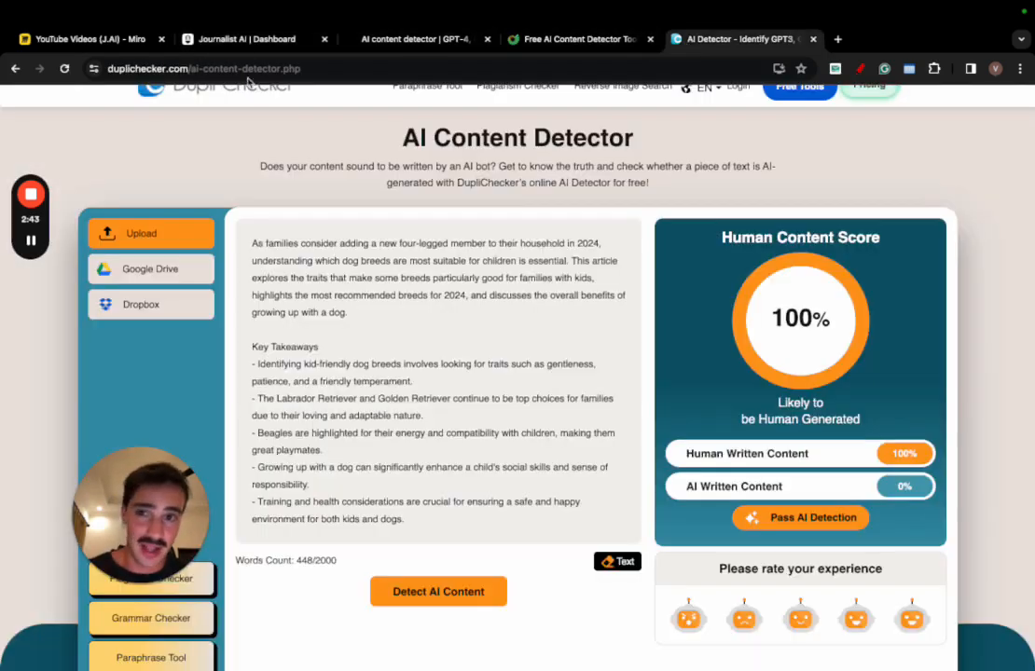
{"action": "left_click", "coordinate": [247, 39]}
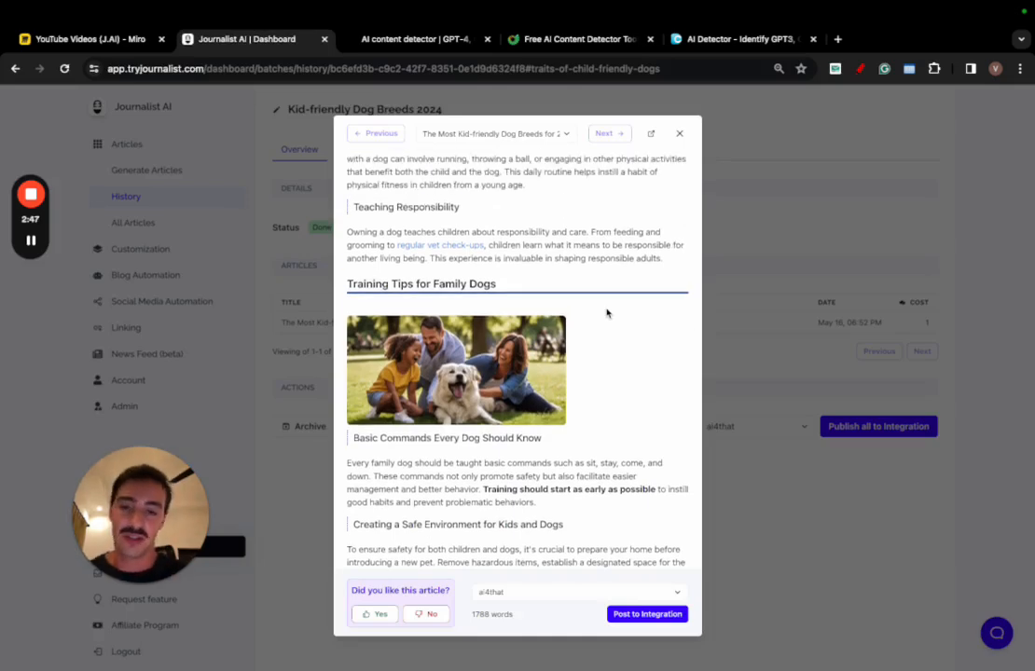
{"action": "left_click", "coordinate": [89, 39]}
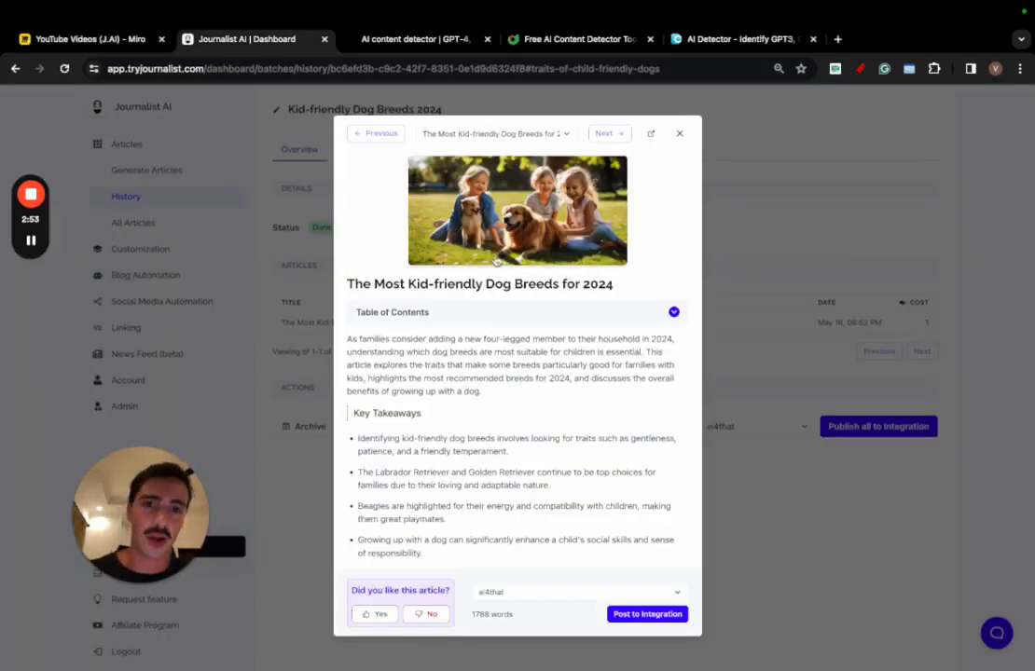
Close the preview and set up Generate Articles with 300 articles and the Videos section expanded.
{"action": "left_click", "coordinate": [679, 133]}
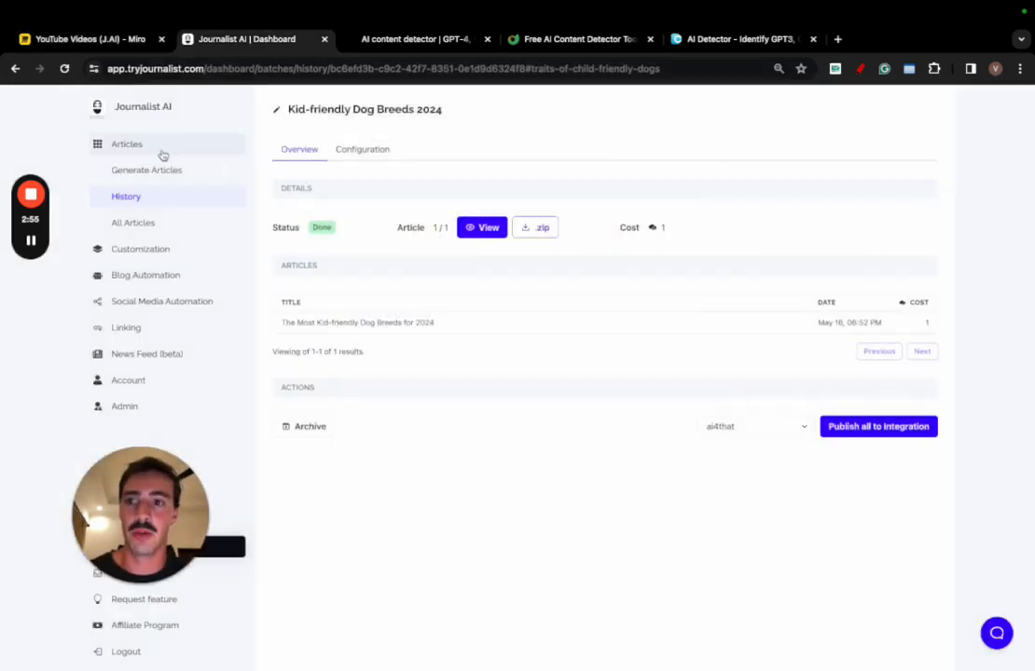
{"action": "left_click", "coordinate": [146, 169]}
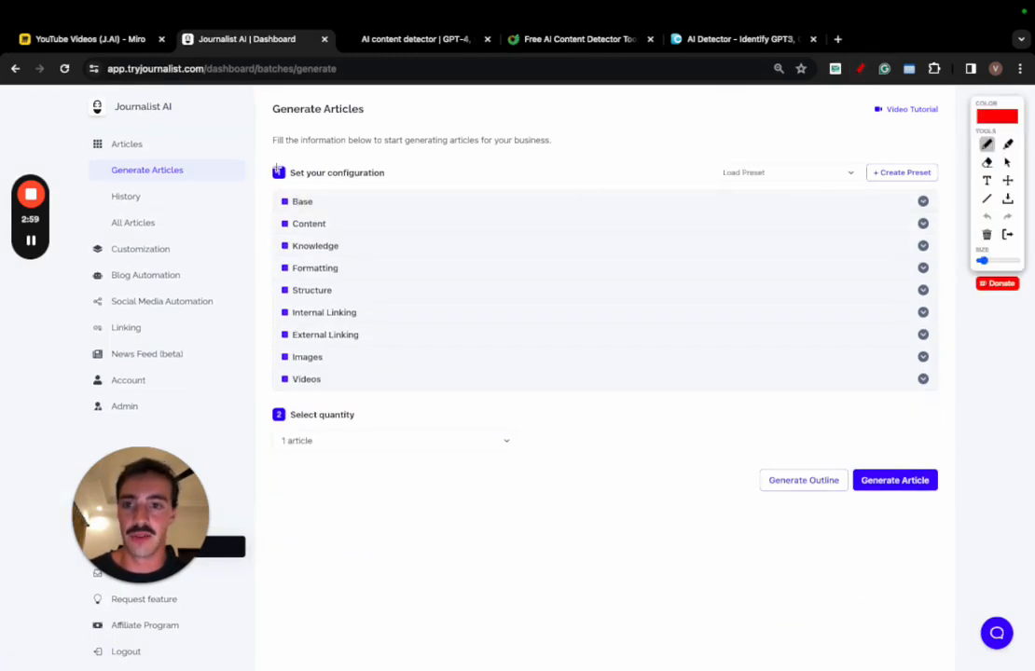
{"action": "left_click_drag", "start_coordinate": [273, 154], "coordinate": [259, 422]}
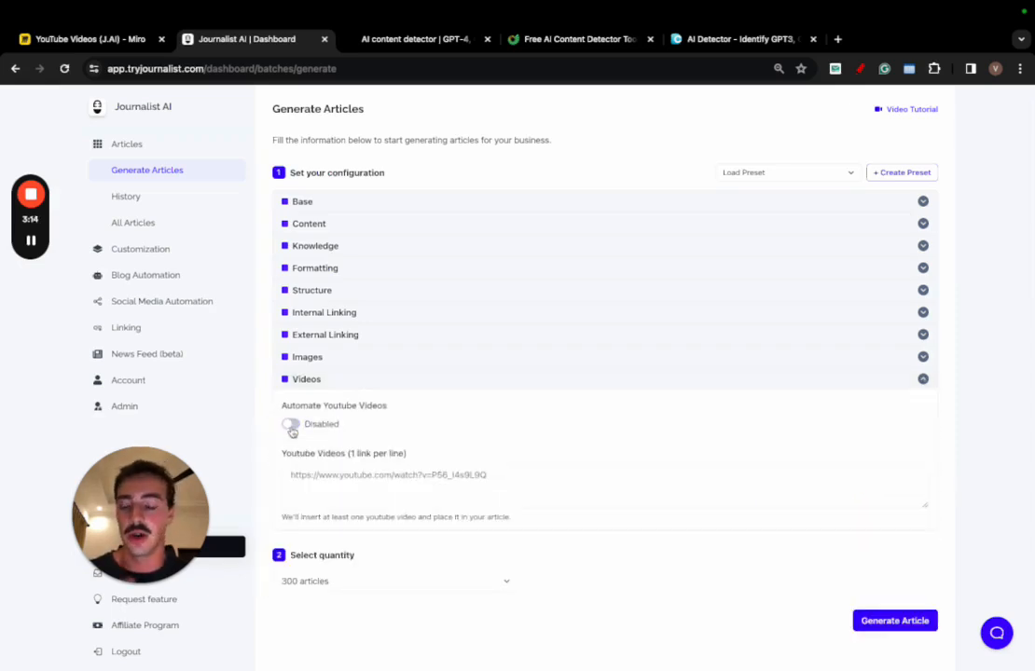
Show the image source choices and check the Miro board before returning to the settings.
{"action": "left_click", "coordinate": [307, 357]}
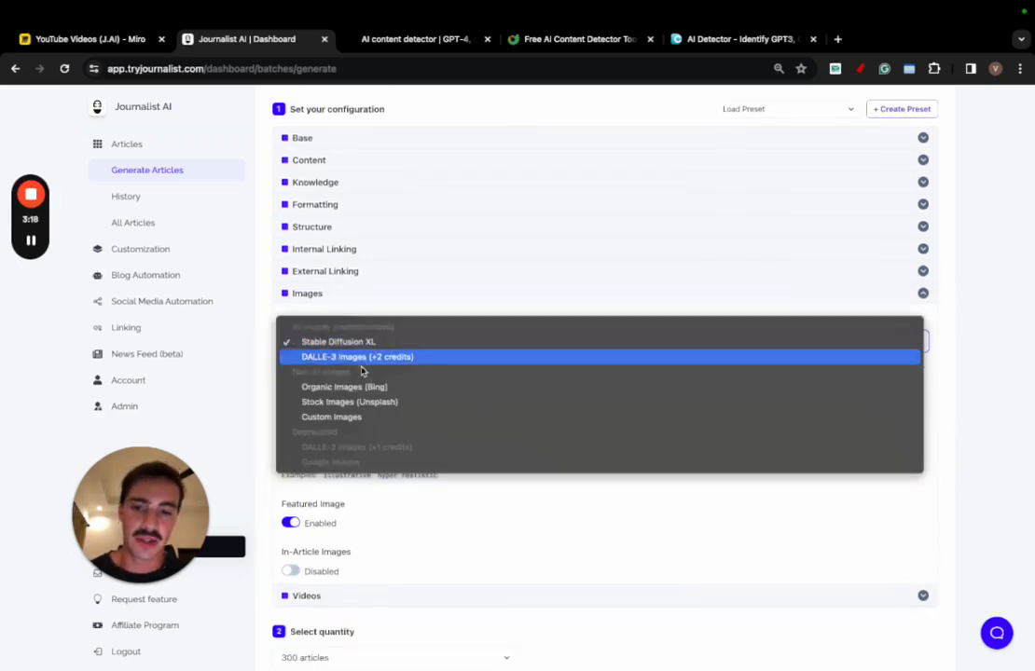
{"action": "mouse_move", "coordinate": [344, 387]}
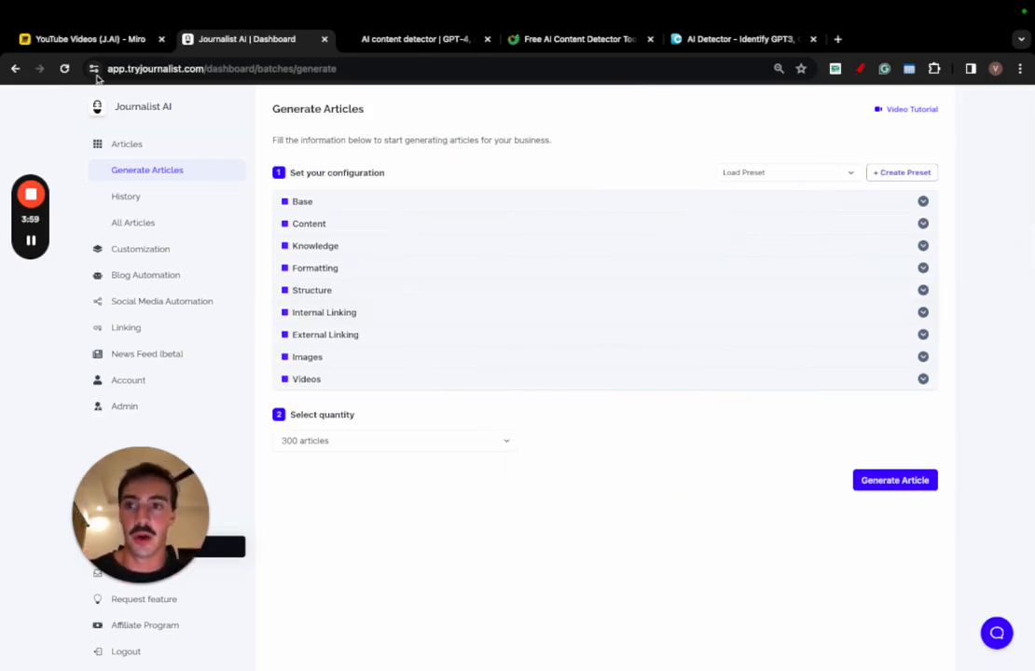
{"action": "left_click", "coordinate": [84, 39]}
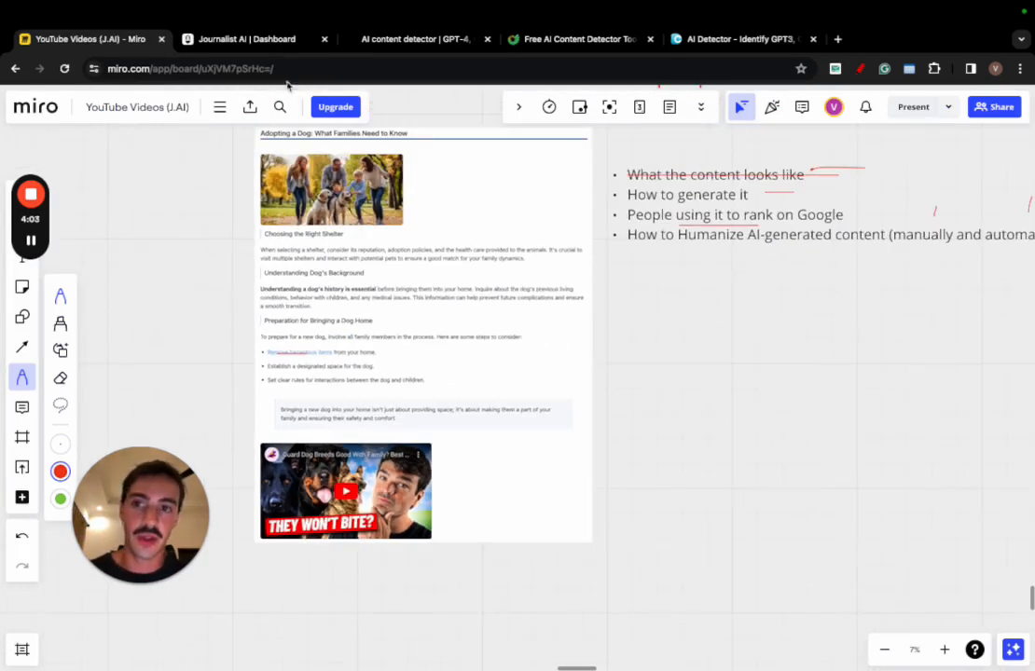
{"action": "left_click", "coordinate": [247, 39]}
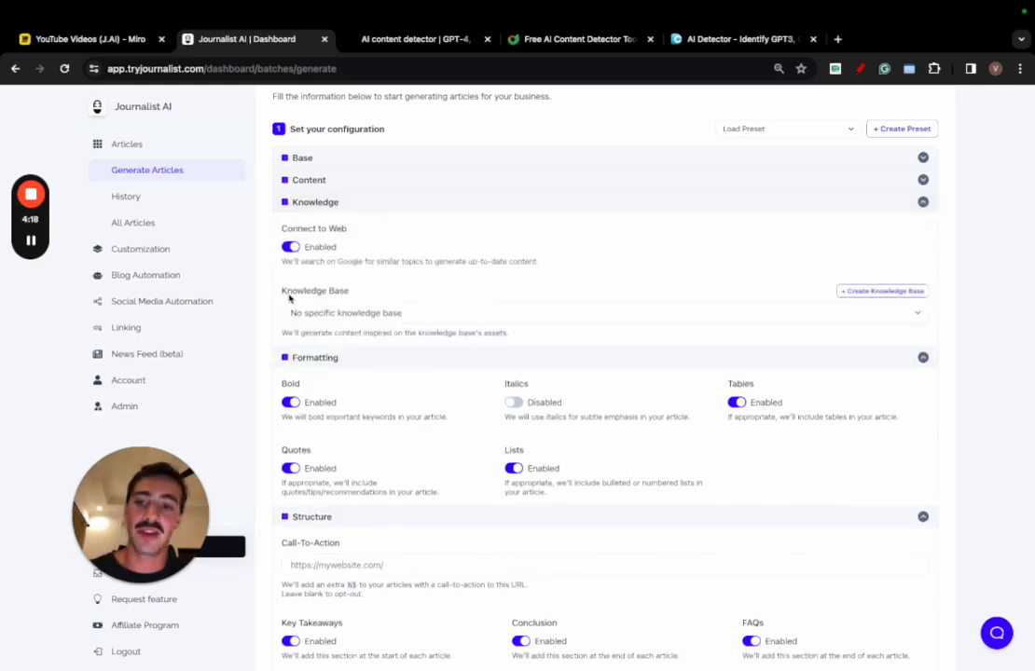
Review Knowledge Base, keep United States as target country, collapse the sections, and show the homepage.
{"action": "double_click", "coordinate": [314, 290]}
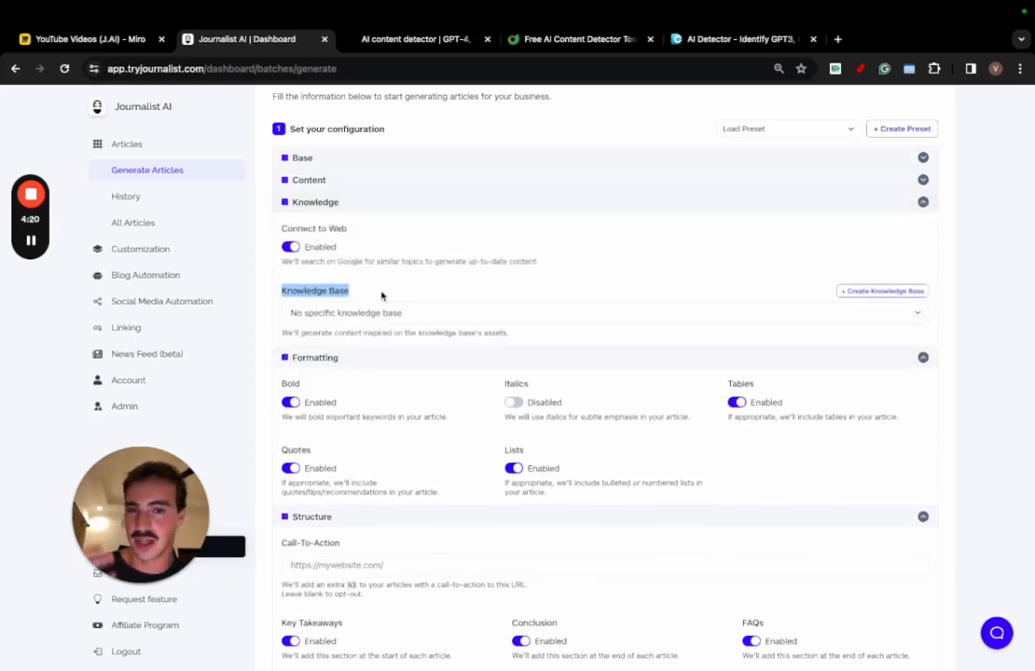
{"action": "left_click", "coordinate": [309, 180]}
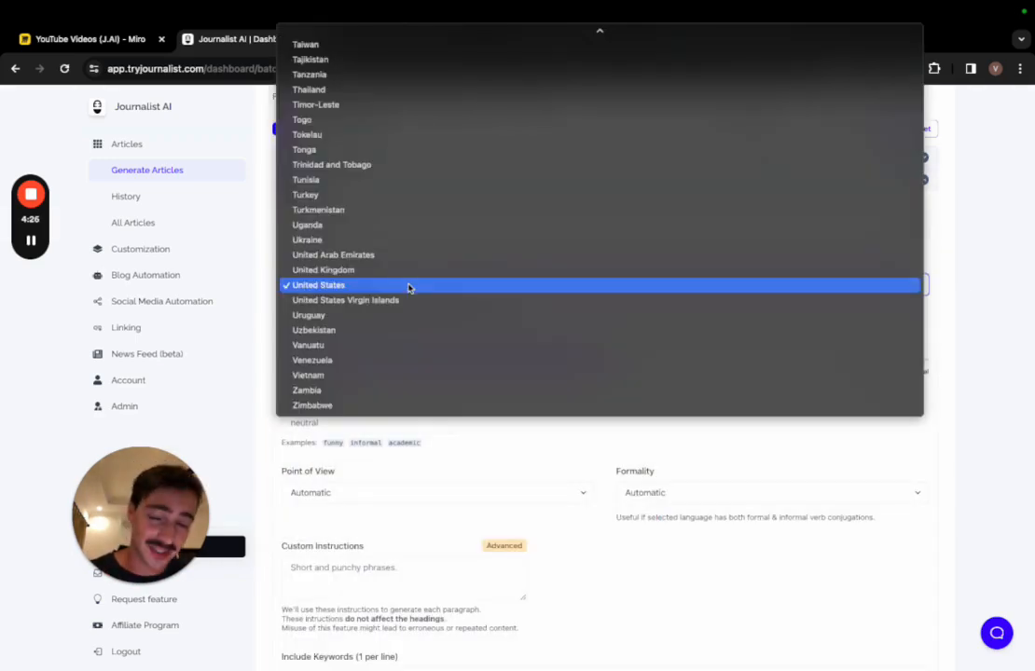
{"action": "left_click", "coordinate": [318, 284]}
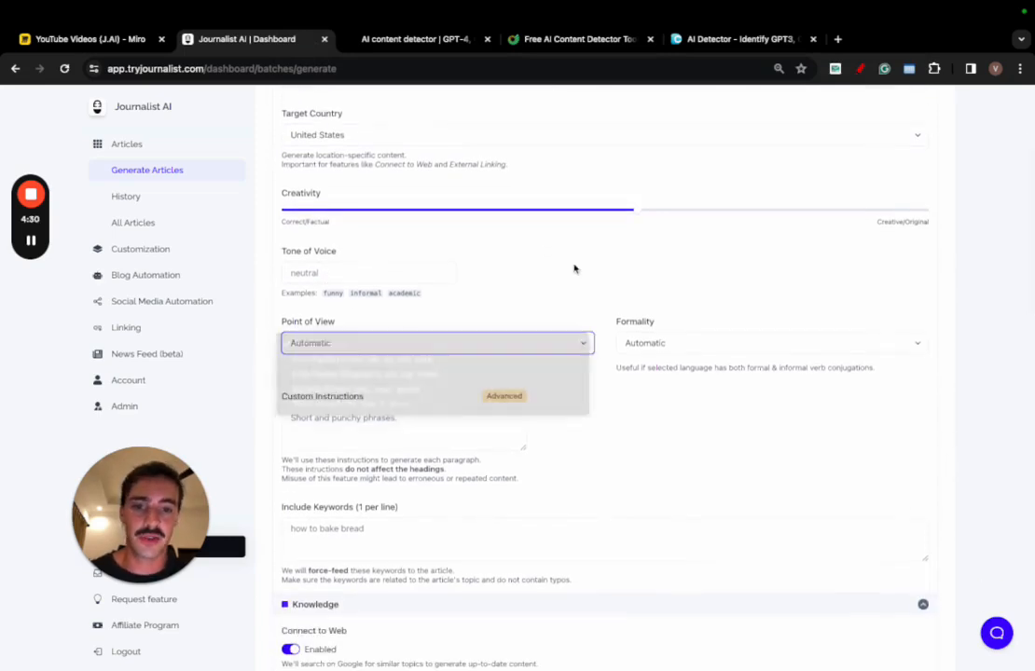
{"action": "scroll", "scroll_direction": "down", "scroll_amount": 3}
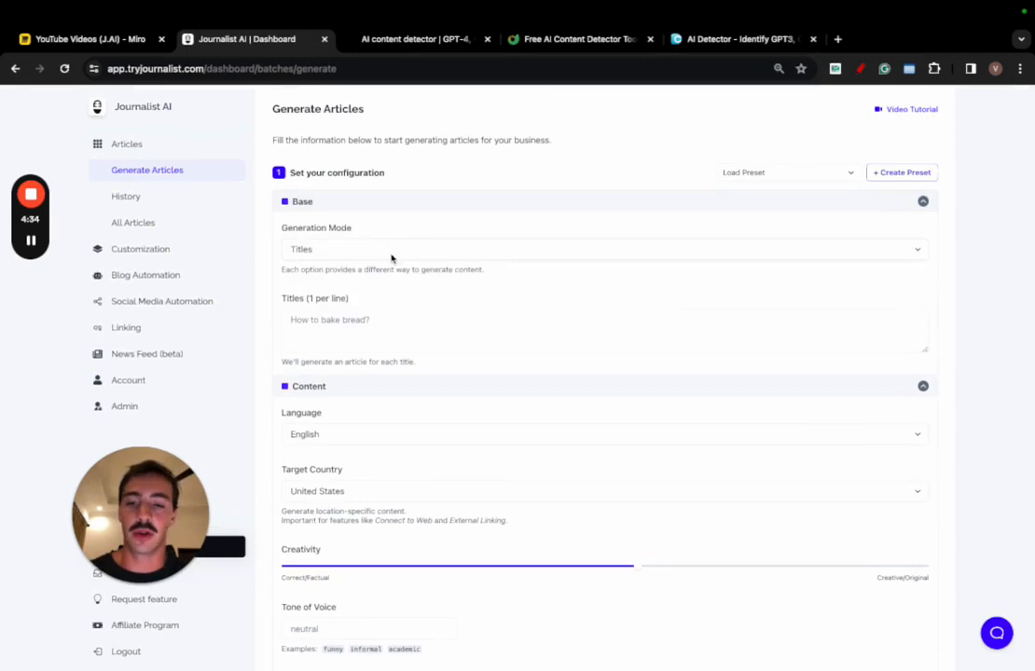
{"action": "left_click", "coordinate": [603, 249]}
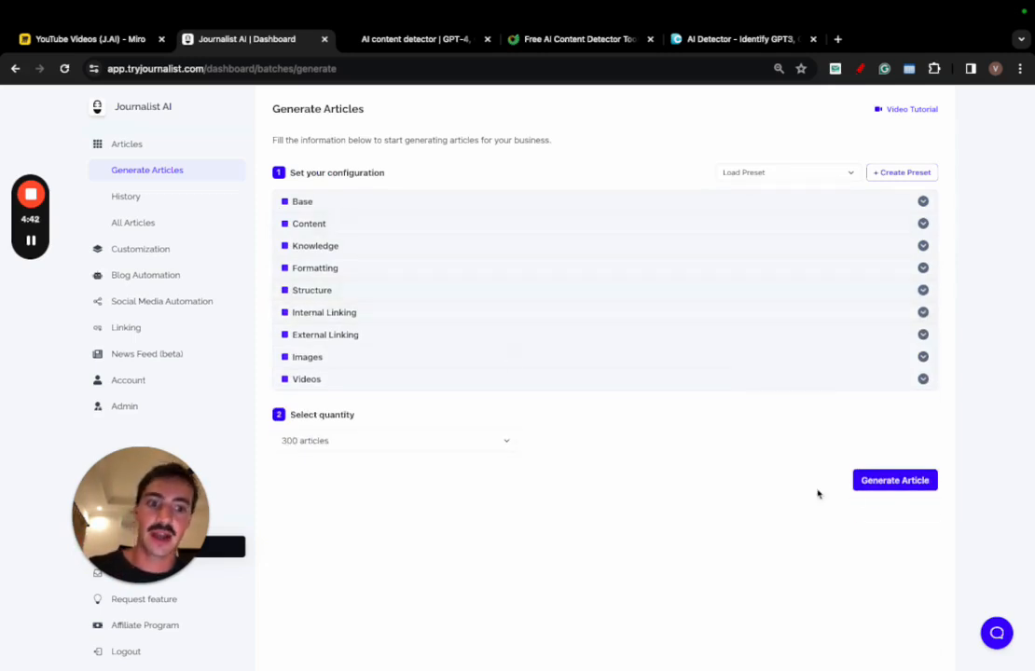
{"action": "mouse_move", "coordinate": [605, 430]}
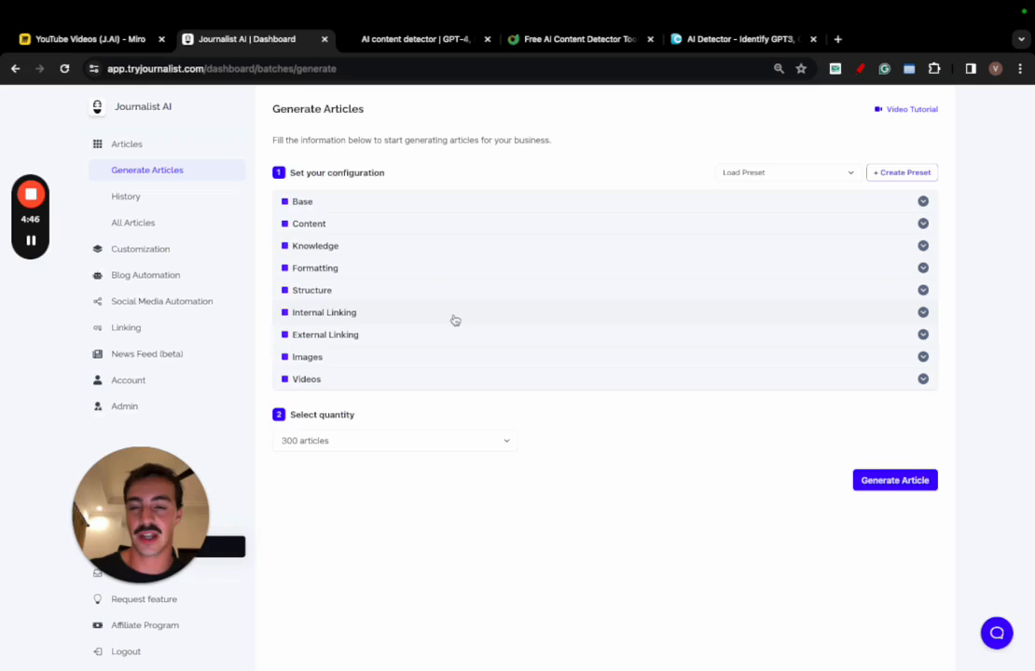
{"action": "mouse_move", "coordinate": [403, 273]}
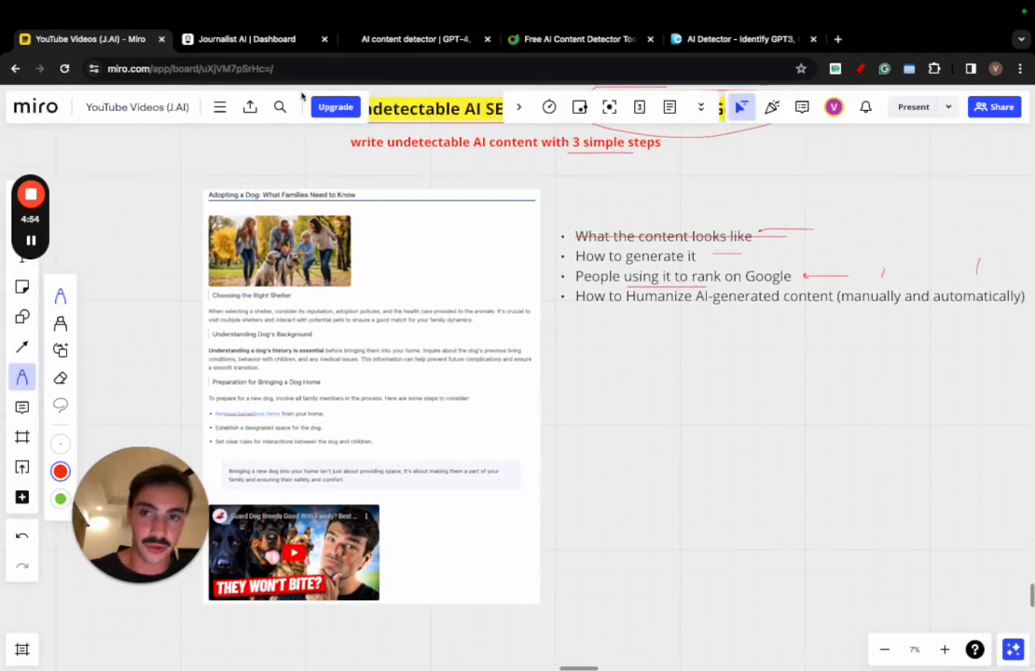
{"action": "left_click", "coordinate": [247, 40]}
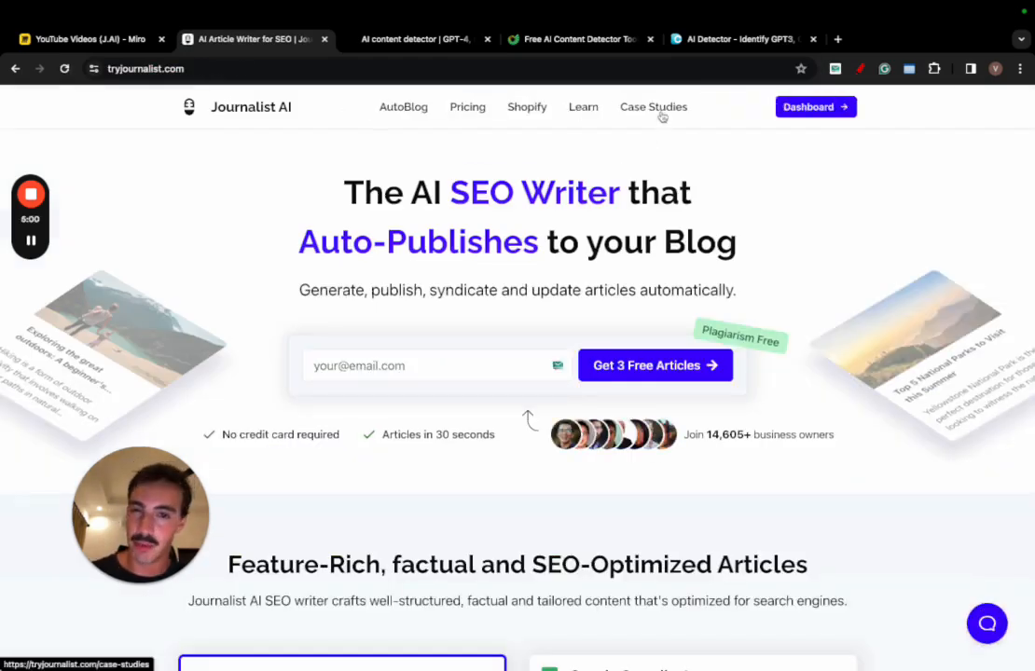
Read through the $0 to $10,000/mo AI SEO case study, then go back to the Case Studies list.
{"action": "left_click", "coordinate": [654, 107]}
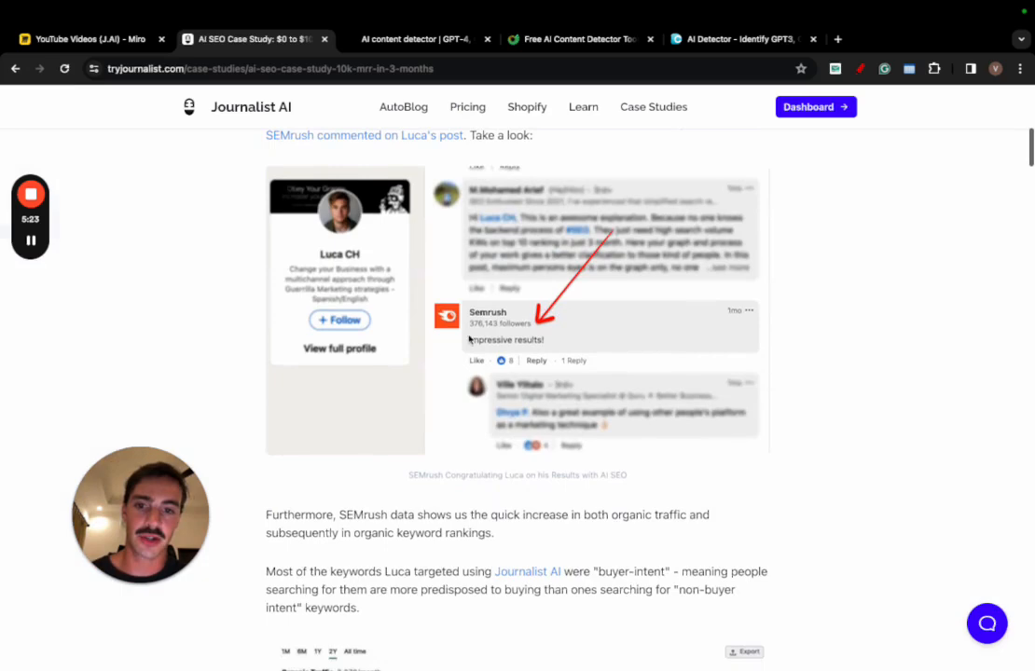
{"action": "scroll", "scroll_direction": "down", "scroll_amount": 3}
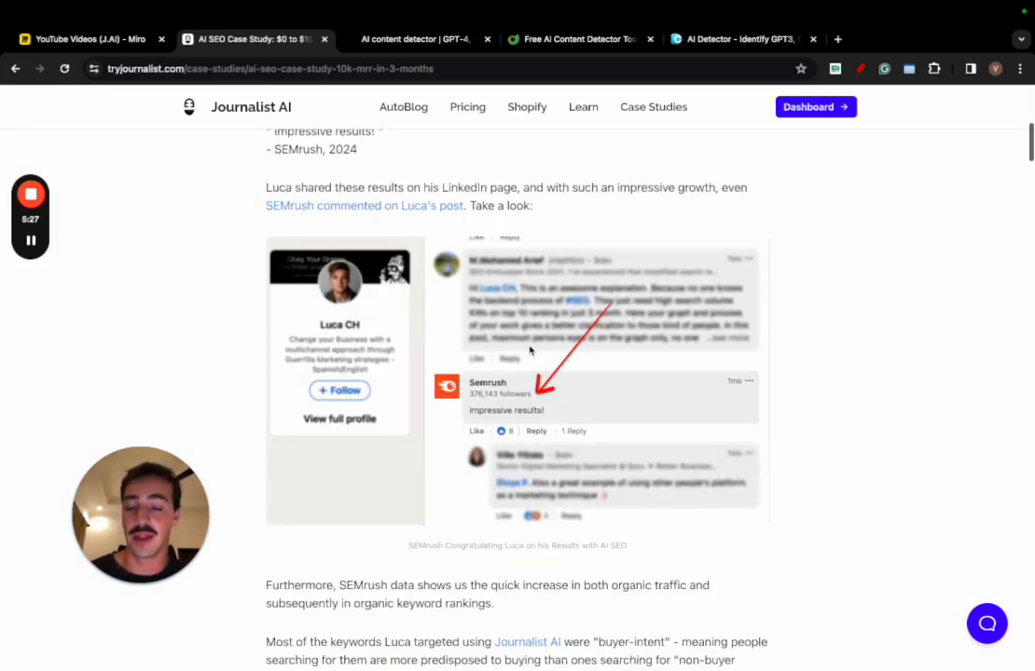
{"action": "scroll", "scroll_direction": "down", "scroll_amount": 3}
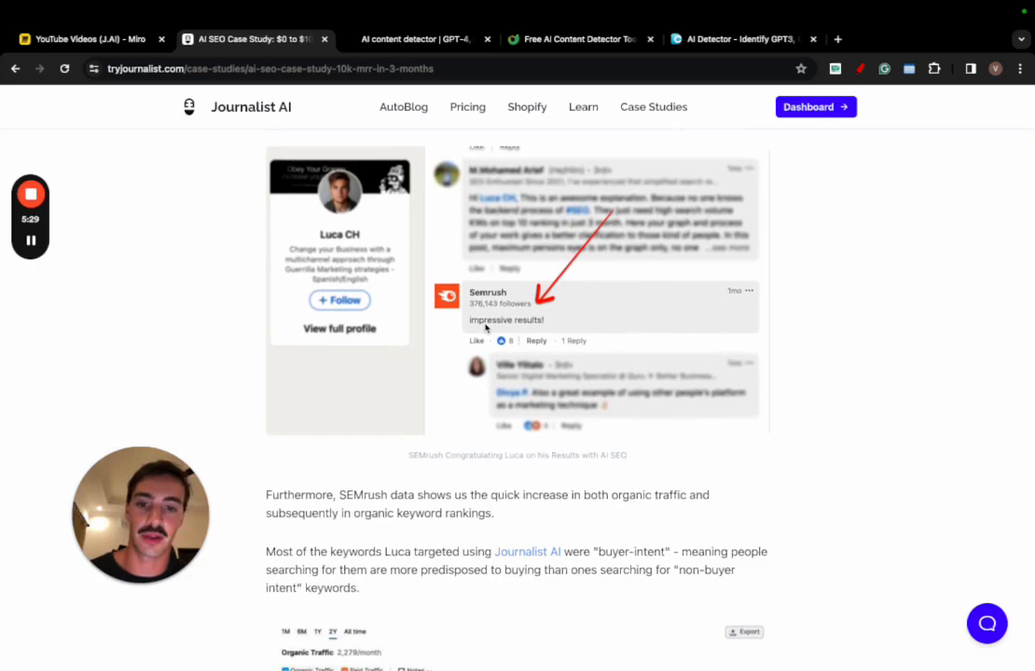
{"action": "scroll", "scroll_direction": "down", "scroll_amount": 3}
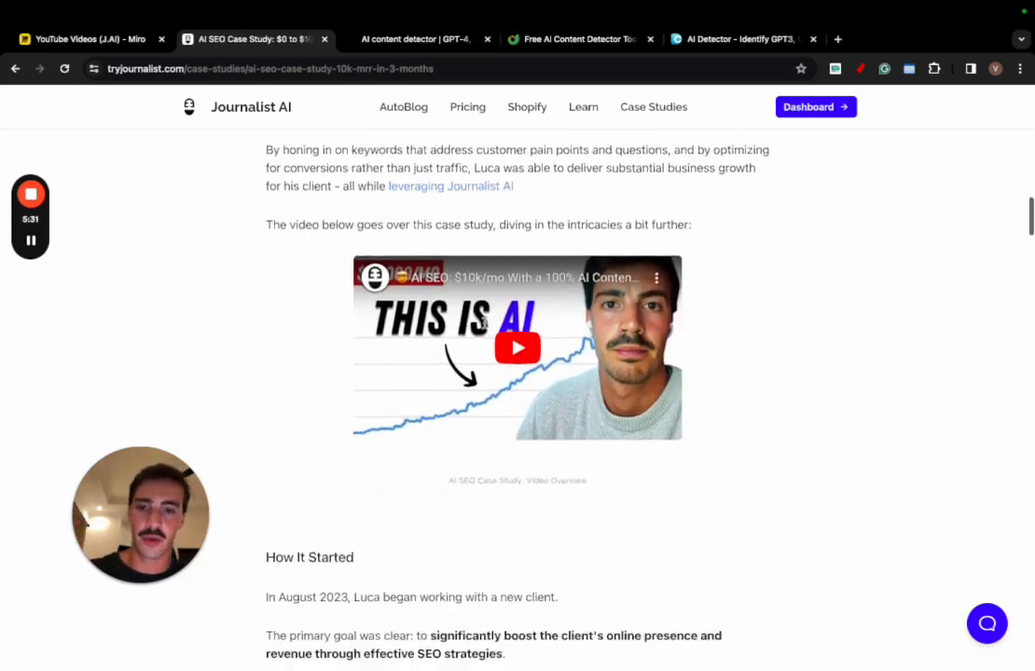
{"action": "scroll", "scroll_direction": "down", "scroll_amount": 3}
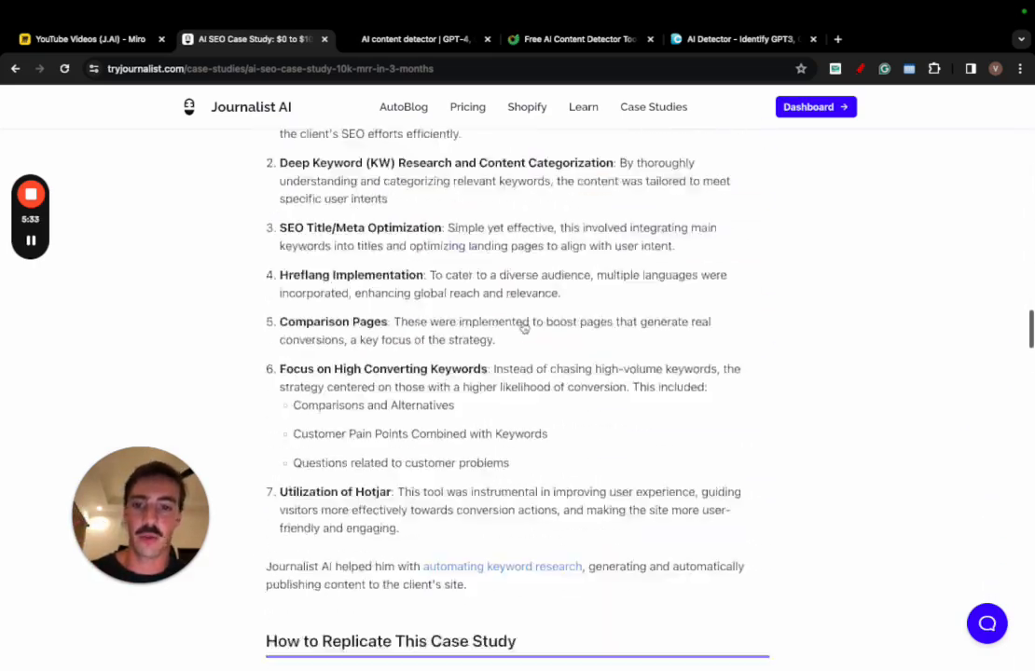
{"action": "left_click", "coordinate": [653, 106]}
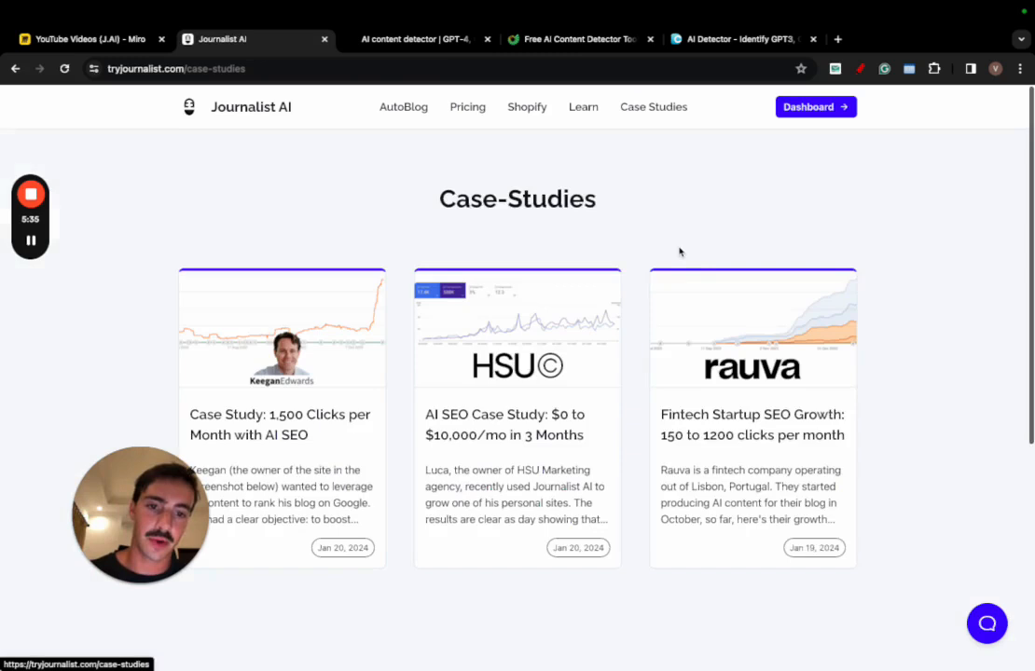
{"action": "left_click", "coordinate": [751, 424]}
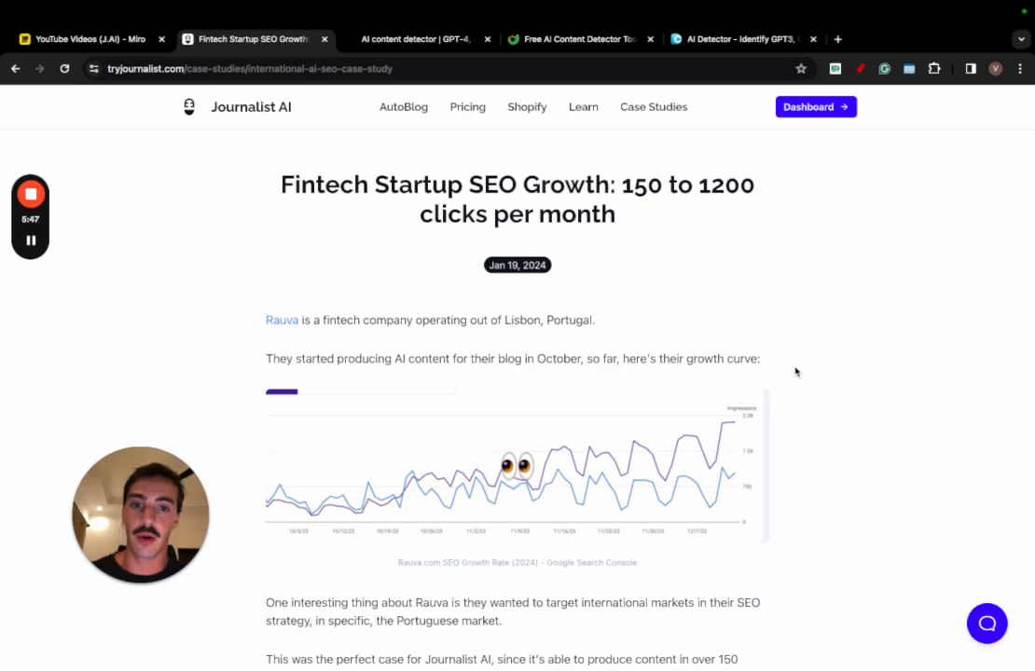
{"action": "scroll", "scroll_direction": "down", "scroll_amount": 3}
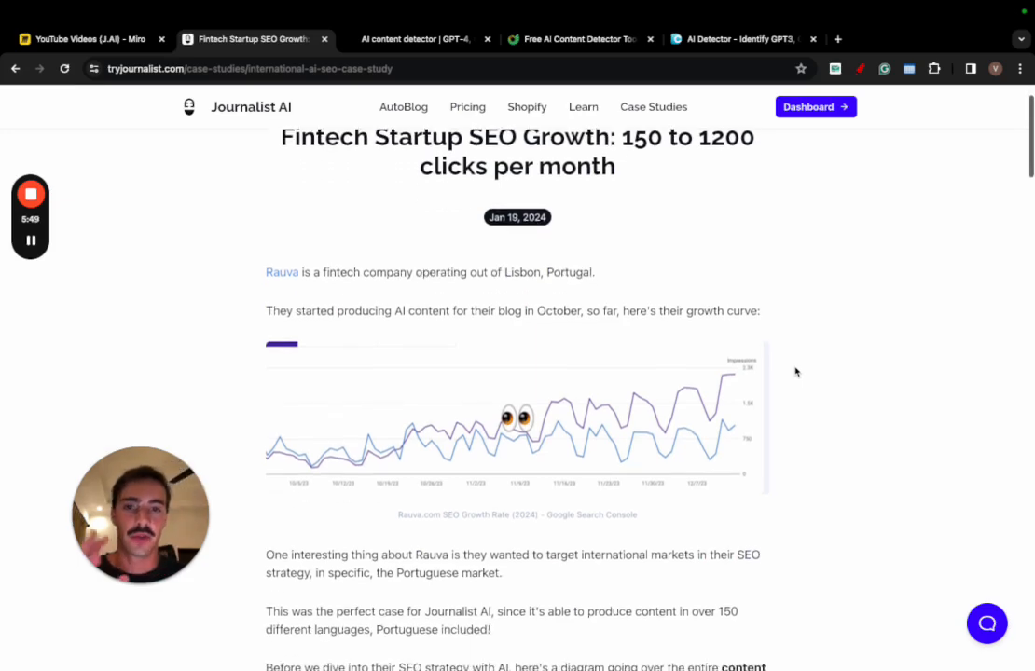
{"action": "scroll", "scroll_direction": "down", "scroll_amount": 3}
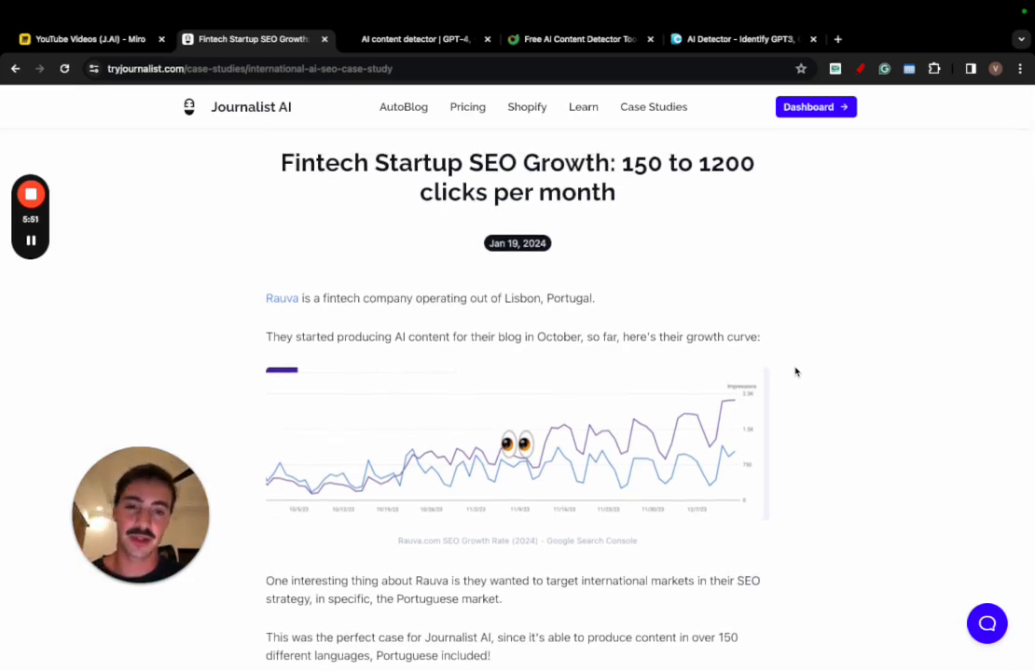
{"action": "scroll", "scroll_direction": "down", "scroll_amount": 3}
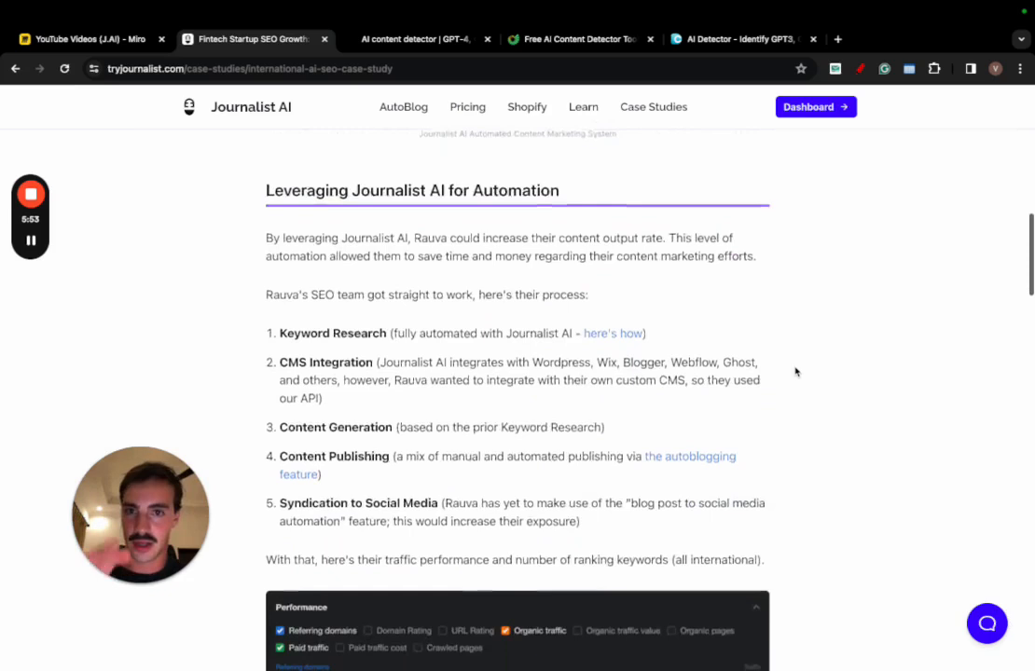
{"action": "scroll", "scroll_direction": "down", "scroll_amount": 3}
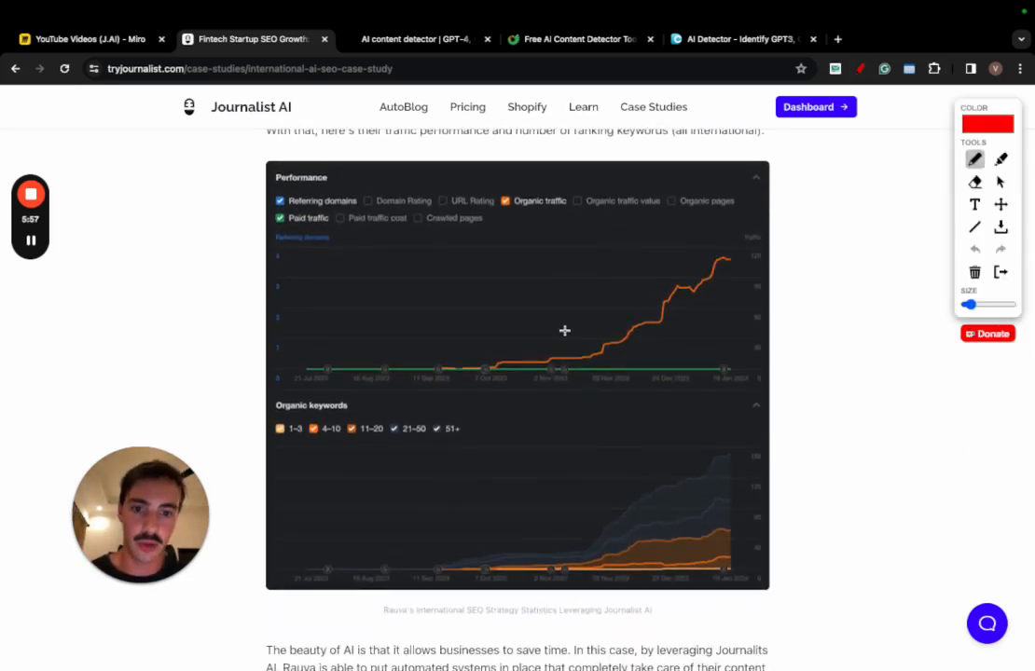
{"action": "left_click_drag", "start_coordinate": [475, 363], "coordinate": [708, 251]}
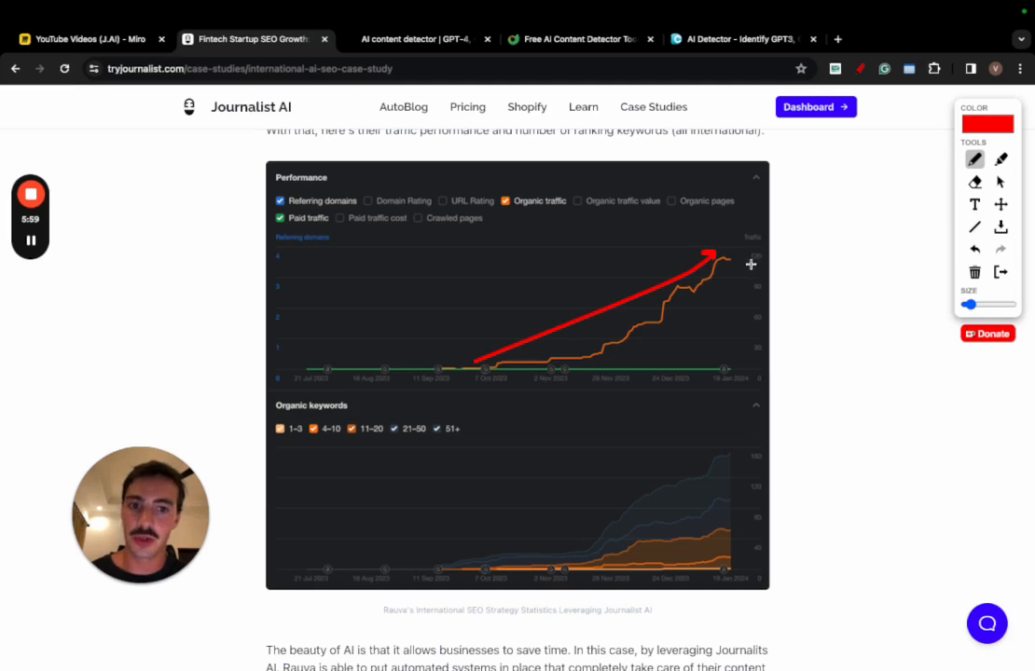
{"action": "left_click_drag", "start_coordinate": [503, 382], "coordinate": [750, 263]}
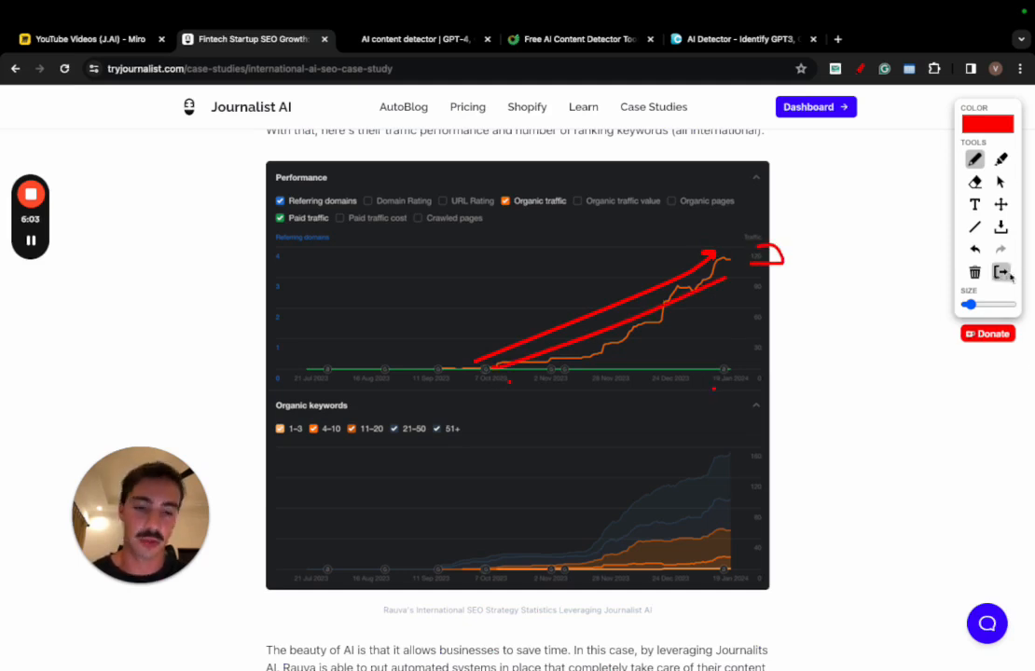
{"action": "scroll", "scroll_direction": "down", "scroll_amount": 3}
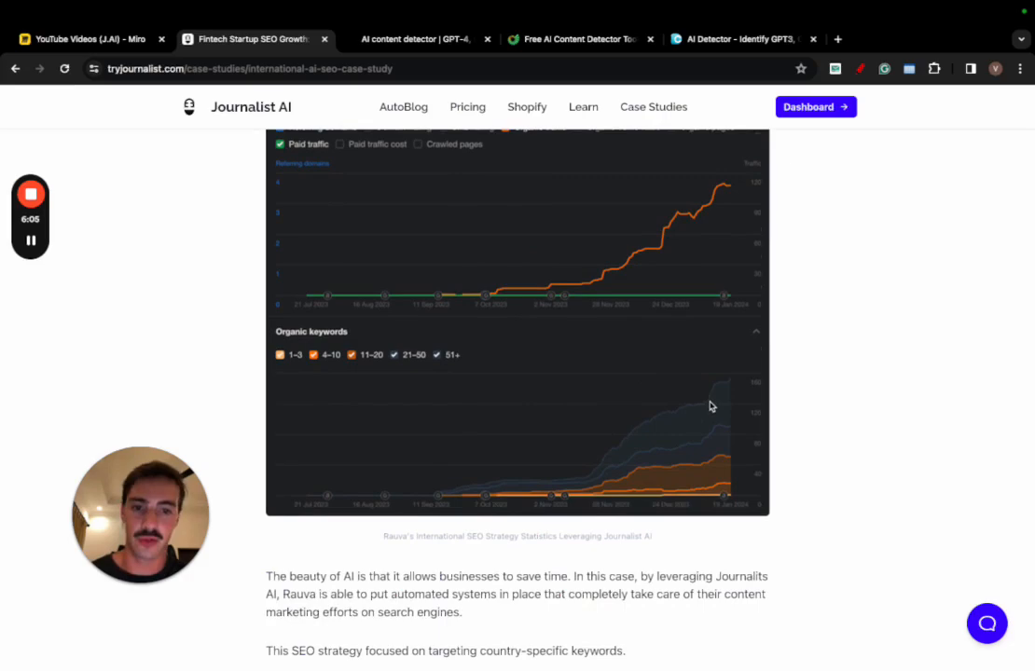
{"action": "scroll", "scroll_direction": "down", "scroll_amount": 3}
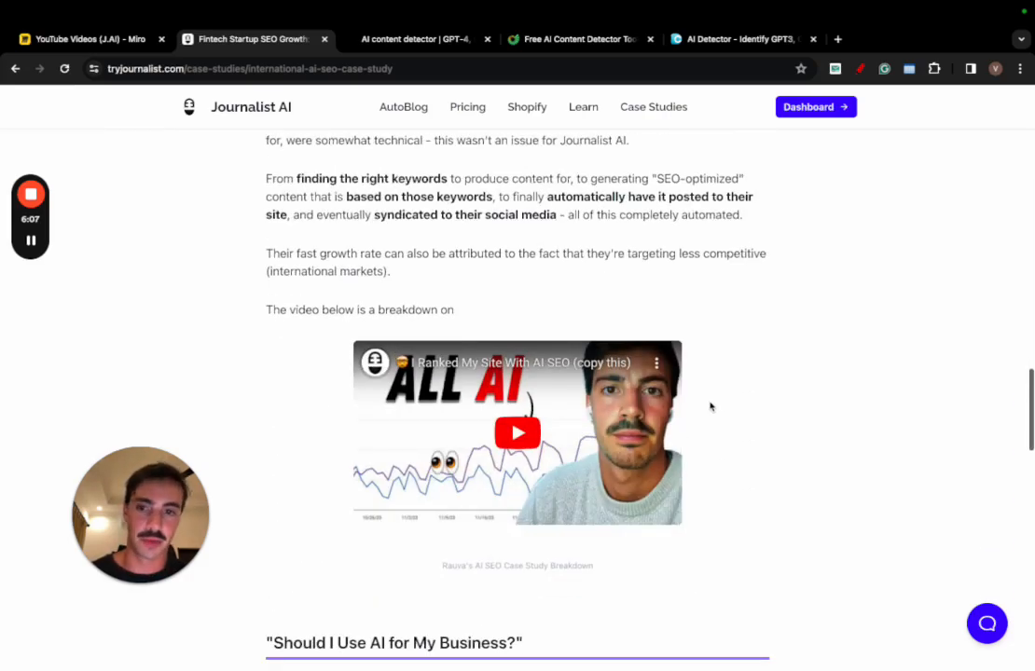
{"action": "scroll", "scroll_direction": "down", "scroll_amount": 3}
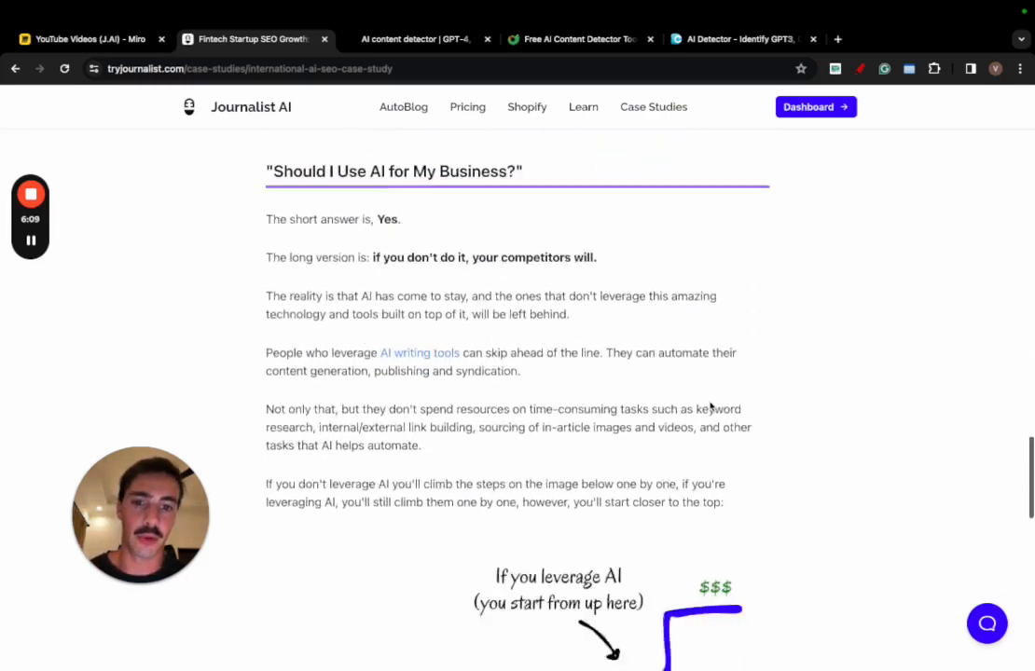
{"action": "scroll", "scroll_direction": "down", "scroll_amount": 3}
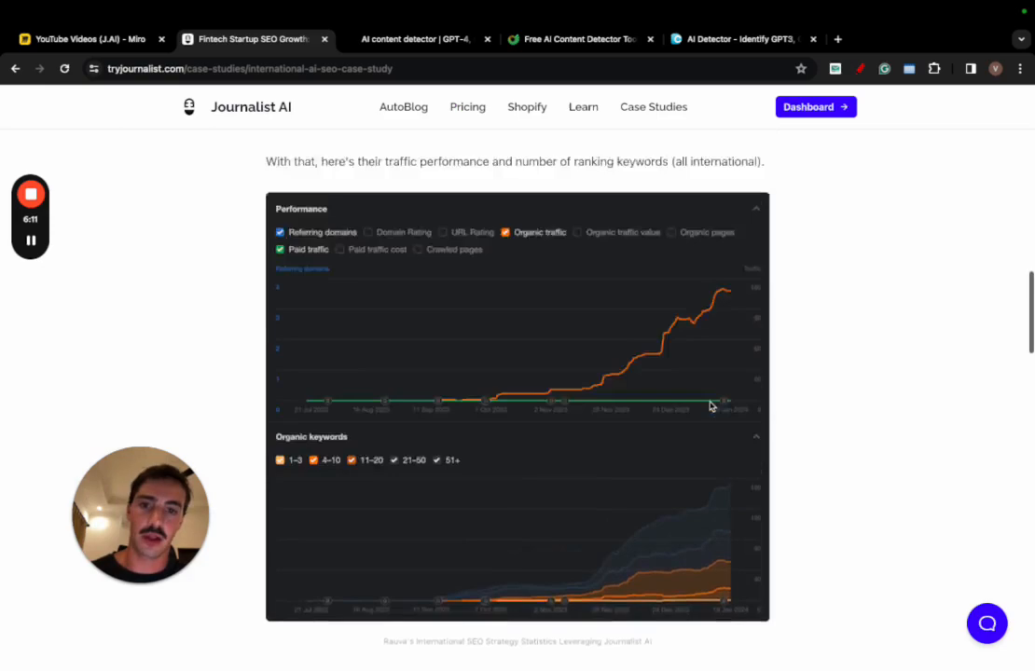
{"action": "scroll", "scroll_direction": "down", "scroll_amount": 3}
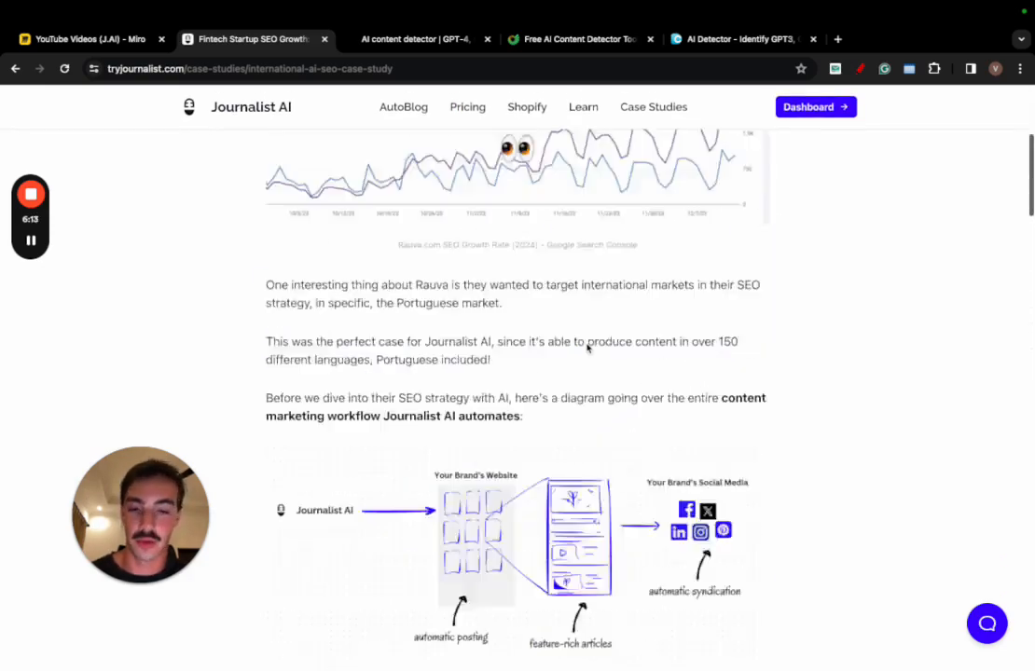
{"action": "scroll", "scroll_direction": "down", "scroll_amount": 3}
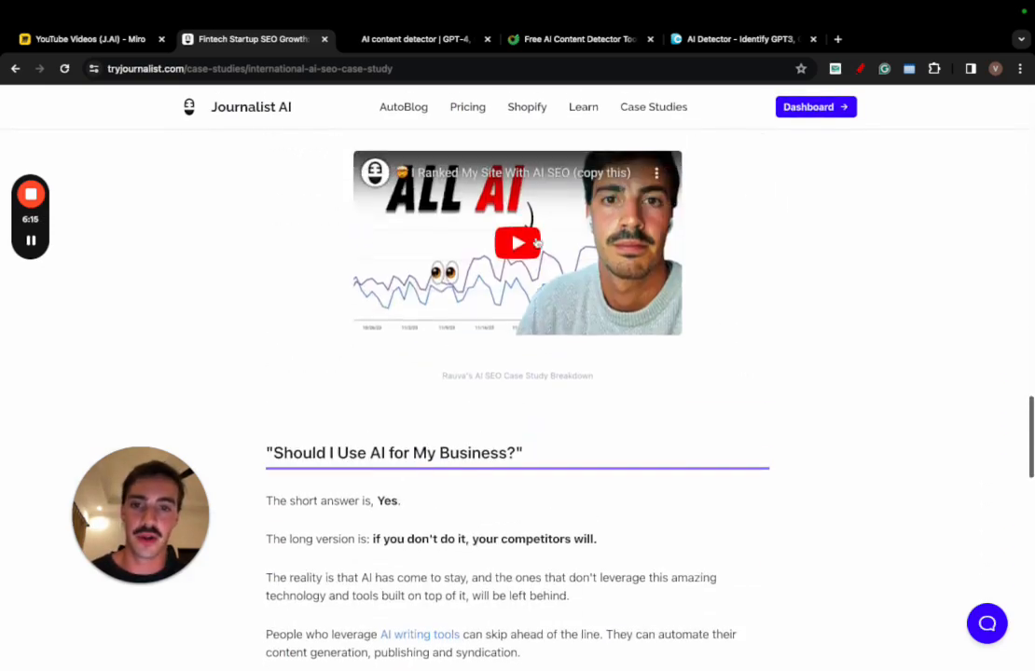
{"action": "left_click", "coordinate": [516, 243]}
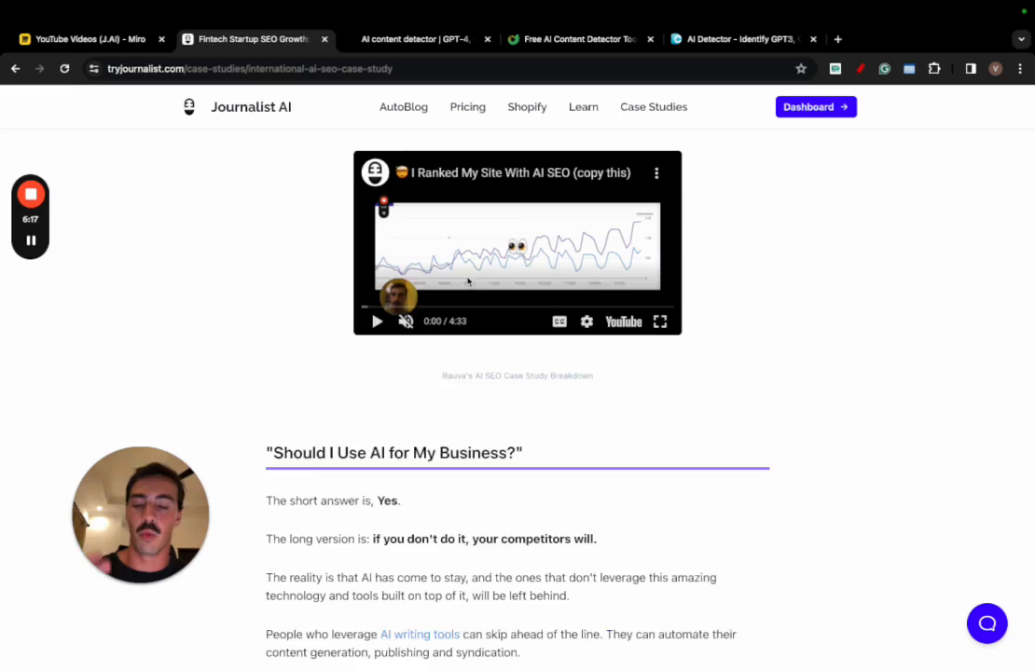
{"action": "scroll", "scroll_direction": "down", "scroll_amount": 3}
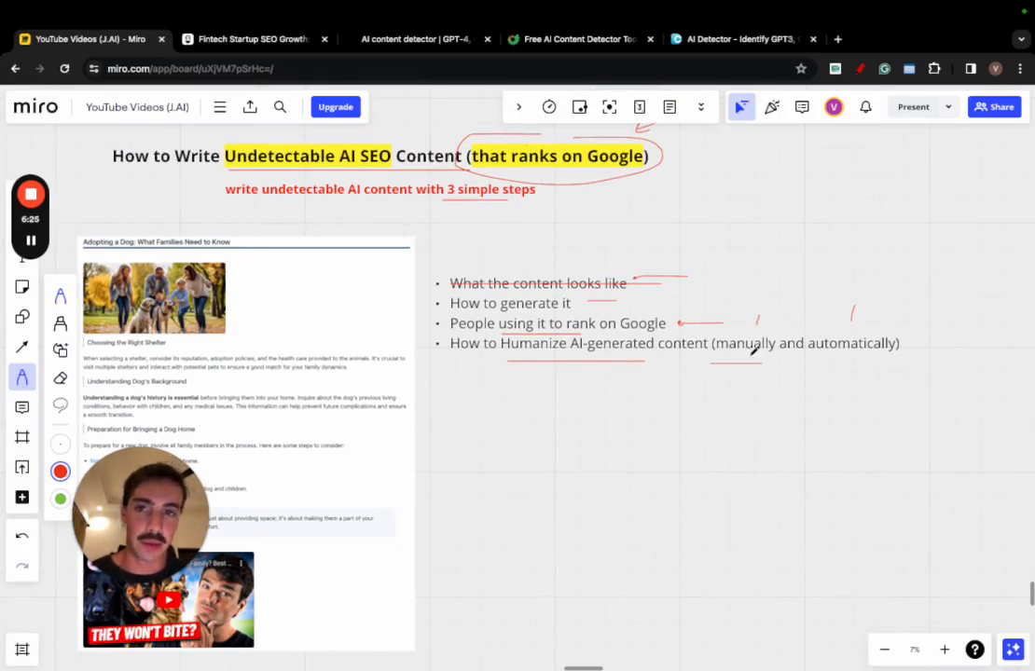
{"action": "left_click", "coordinate": [252, 39]}
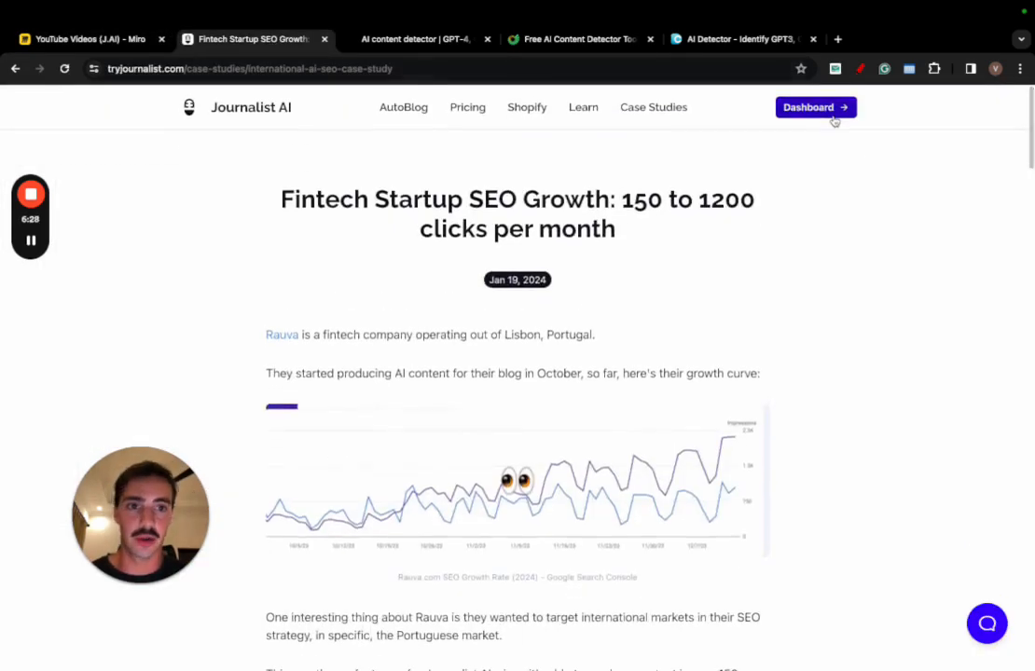
Open the Kid-friendly Dog Breeds 2024 batch from Dashboard history and create a revision of its article.
{"action": "left_click", "coordinate": [808, 107]}
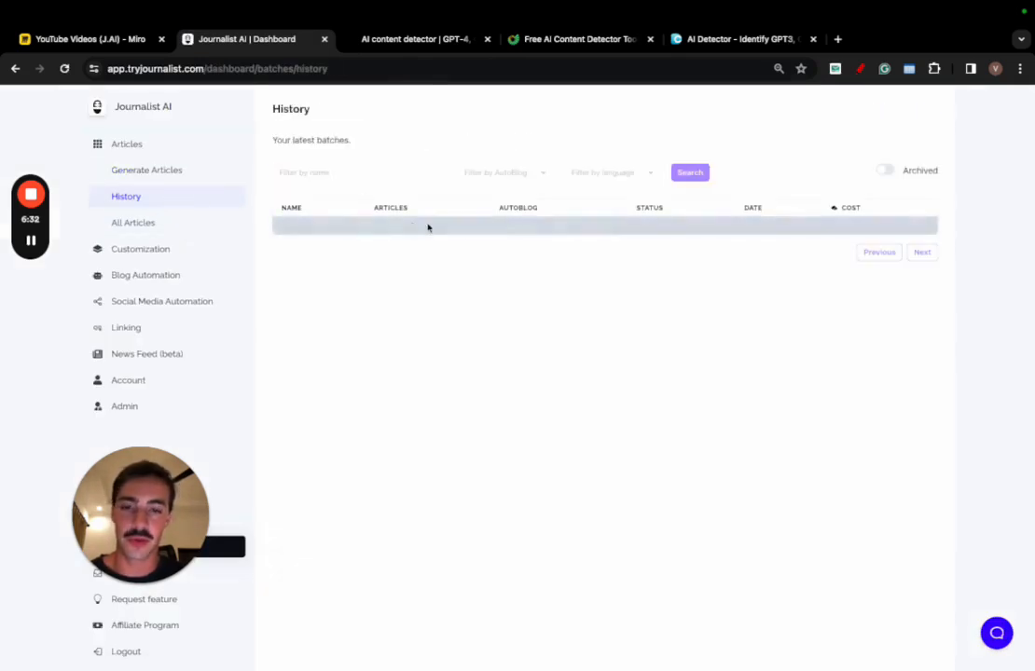
{"action": "left_click", "coordinate": [689, 172]}
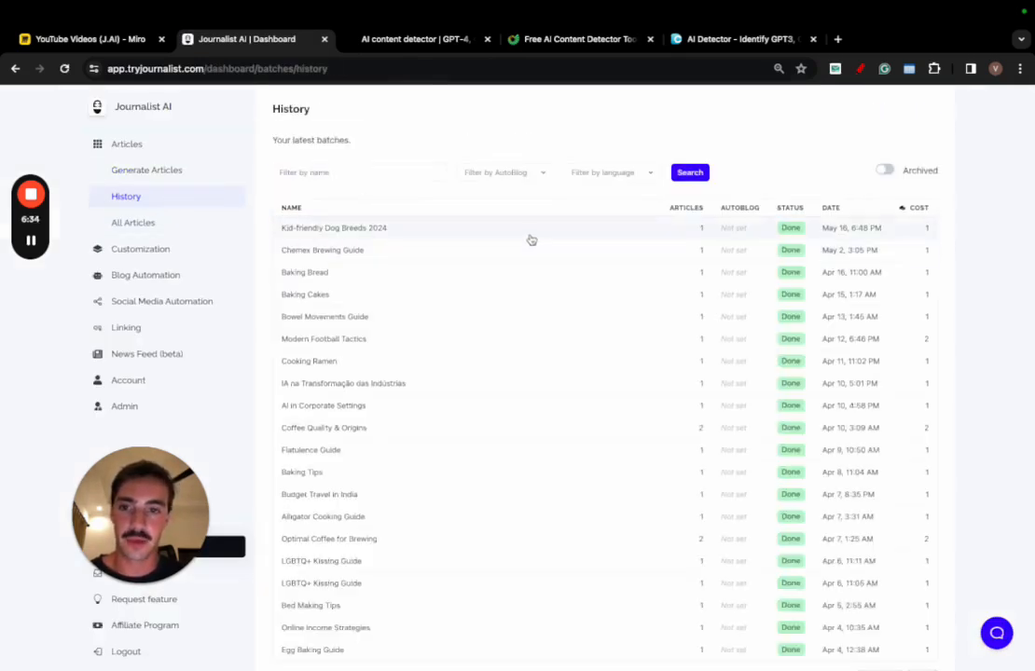
{"action": "left_click", "coordinate": [333, 228]}
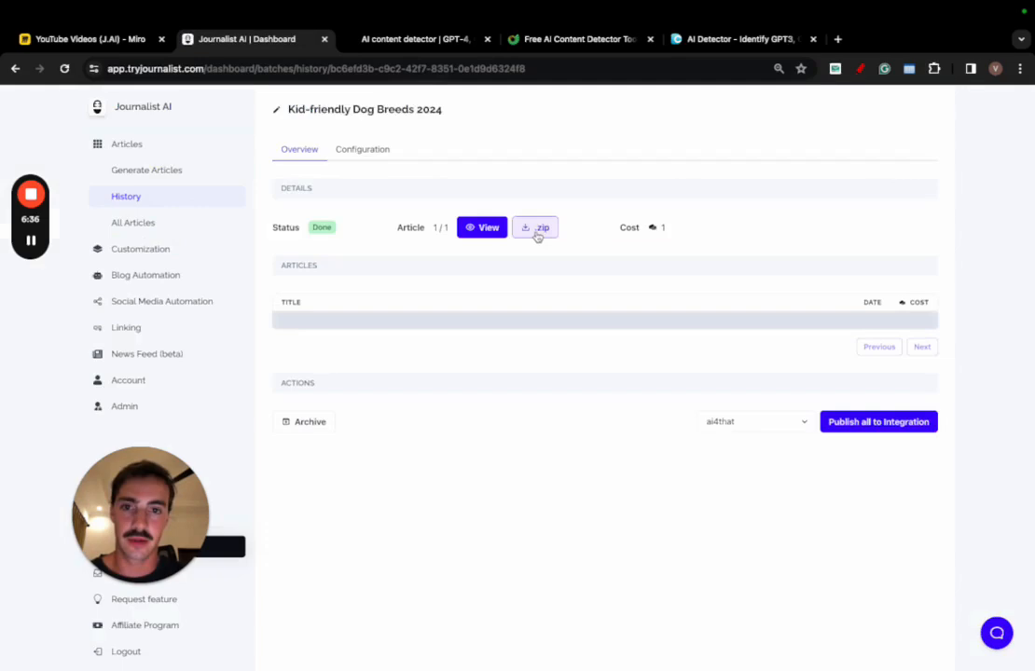
{"action": "left_click", "coordinate": [483, 227]}
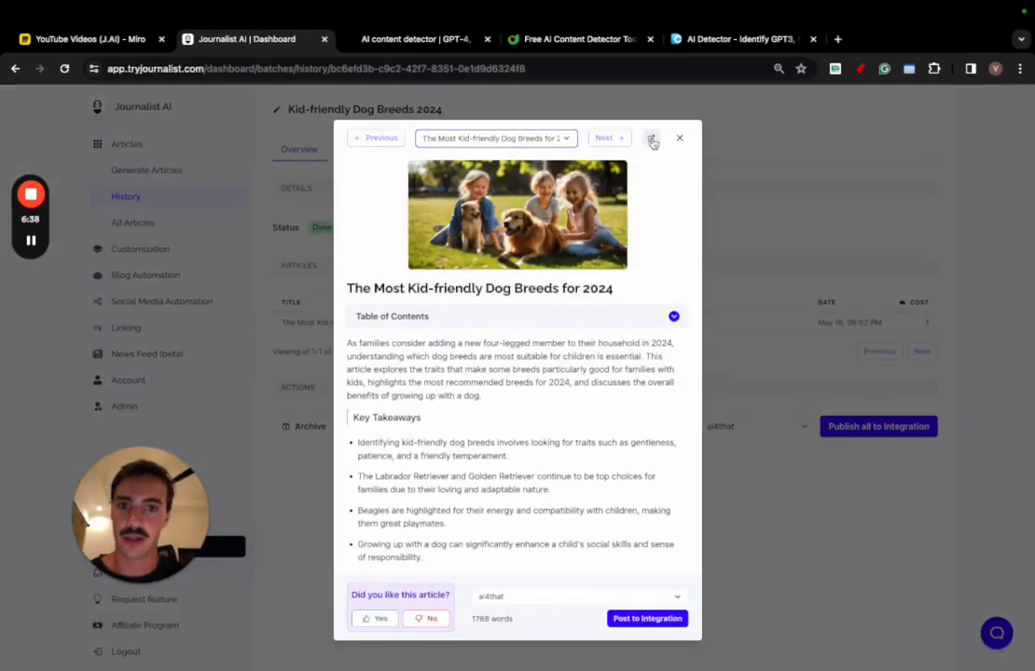
{"action": "left_click", "coordinate": [653, 138]}
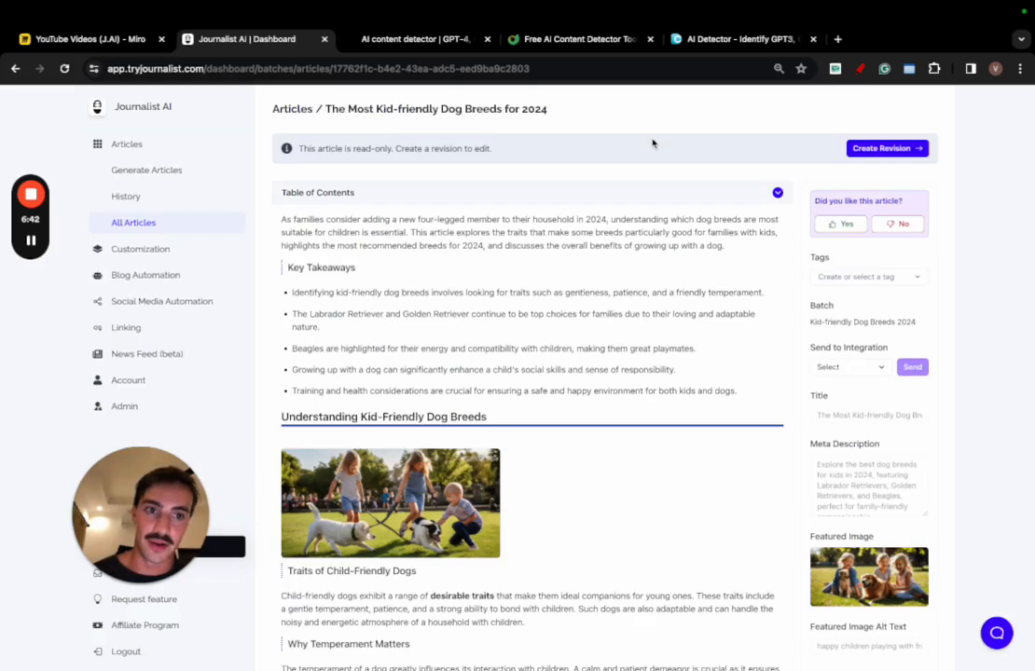
{"action": "mouse_move", "coordinate": [645, 113]}
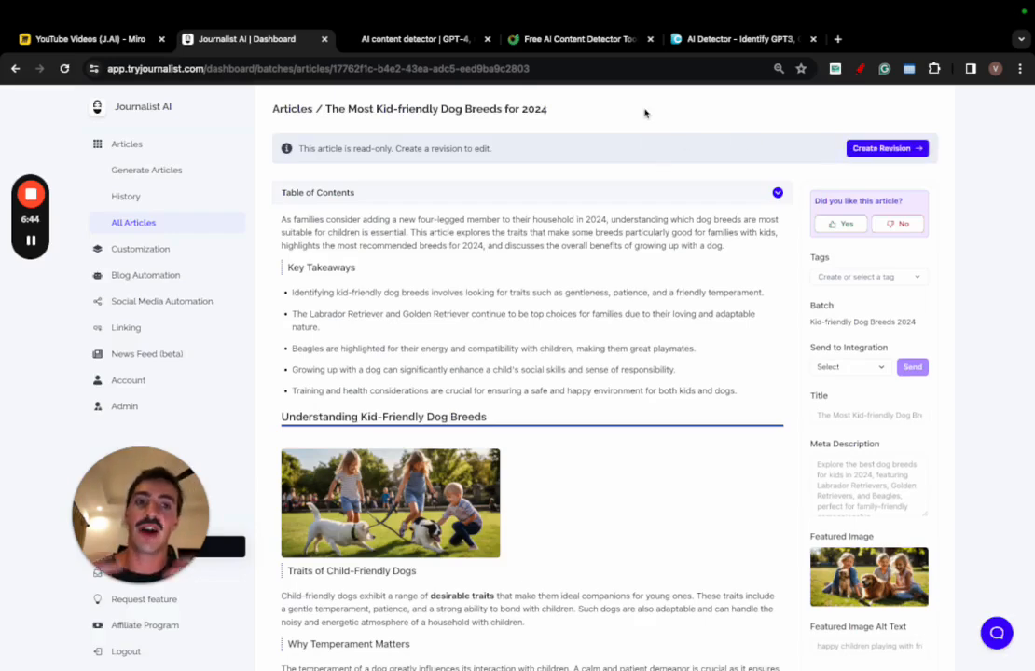
{"action": "left_click", "coordinate": [885, 148]}
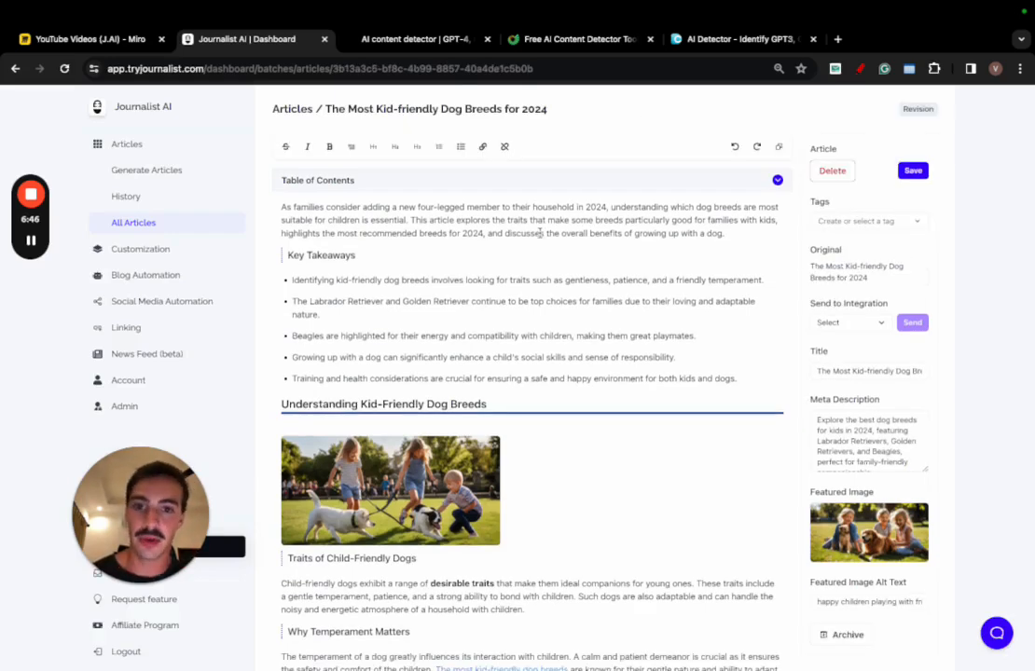
Bold 'discusses' in the intro and add the 'Add more text here if want' note further down.
{"action": "double_click", "coordinate": [524, 233]}
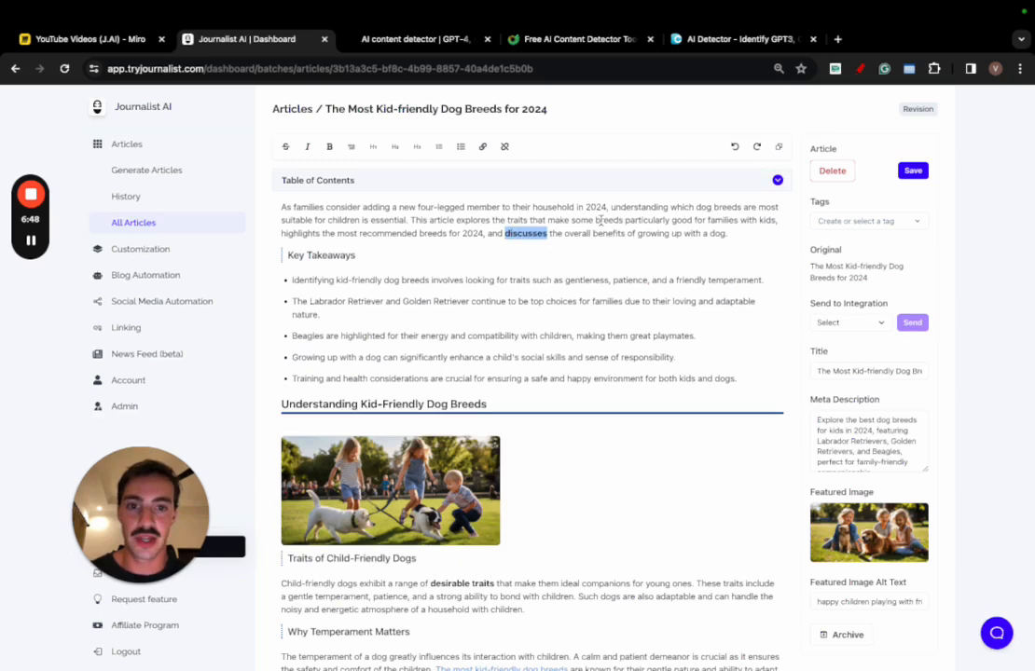
{"action": "left_click", "coordinate": [482, 146]}
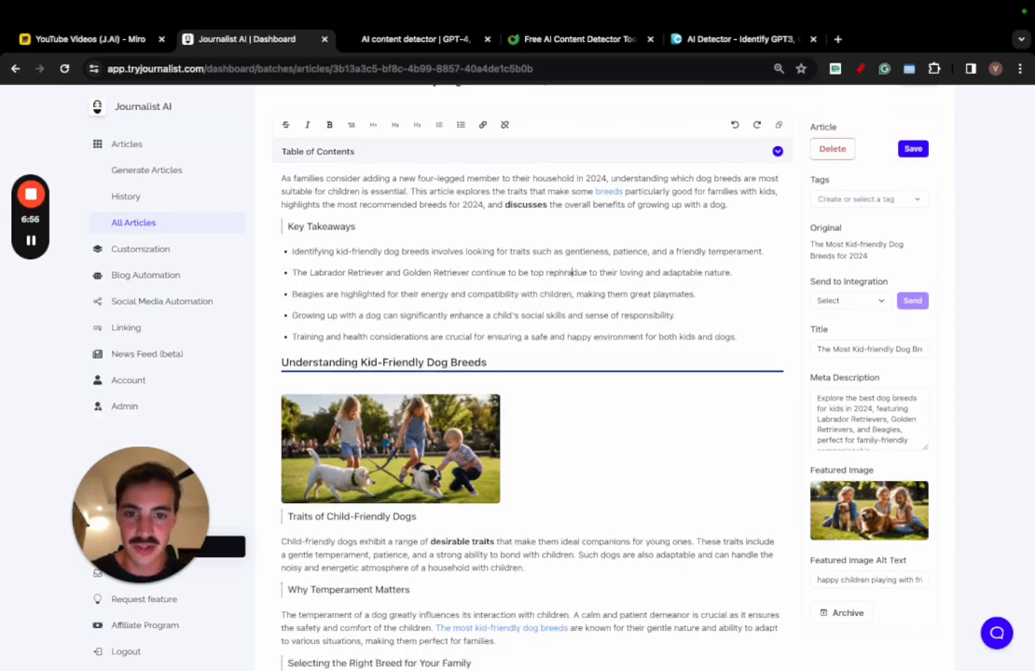
{"action": "scroll", "scroll_direction": "down", "scroll_amount": 3}
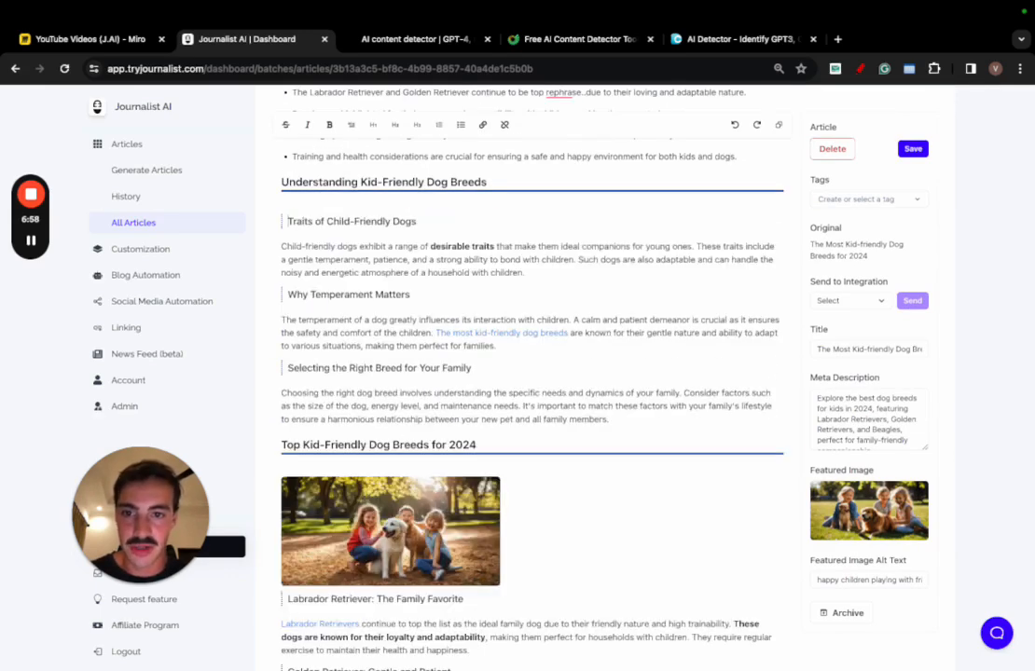
{"action": "scroll", "scroll_direction": "down", "scroll_amount": 3}
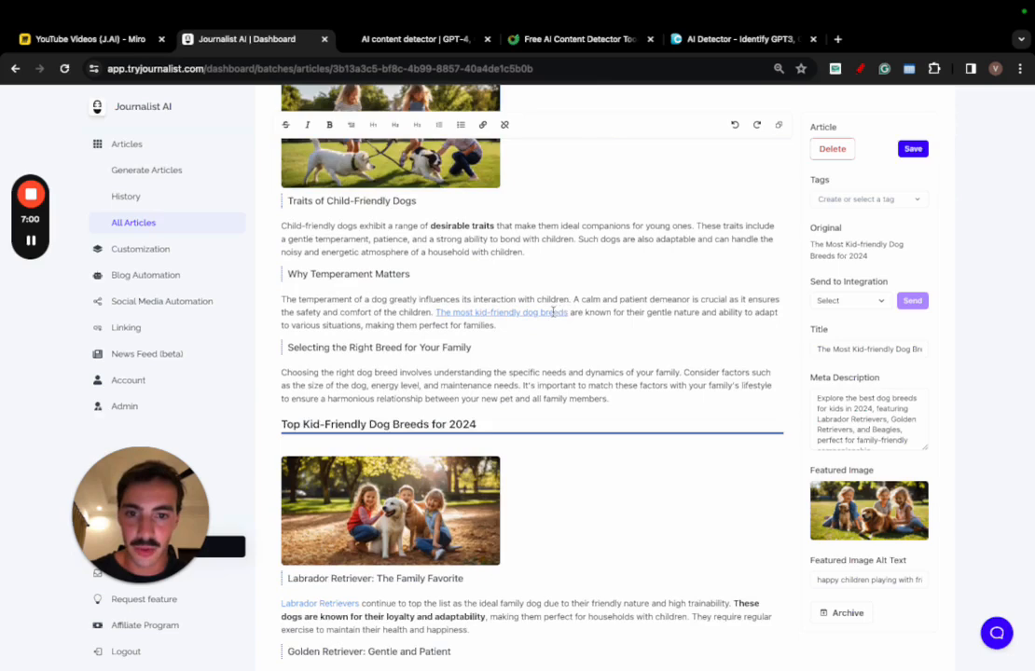
{"action": "scroll", "scroll_direction": "down", "scroll_amount": 3}
{"action": "type", "text": "Add more te"}
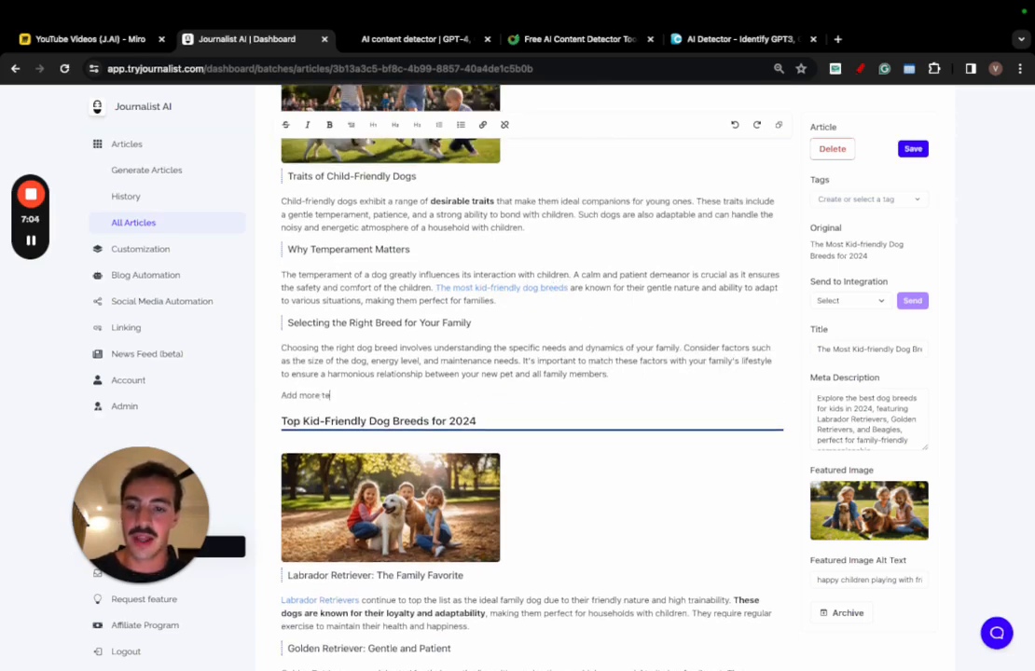
{"action": "type", "text": "xt here if want"}
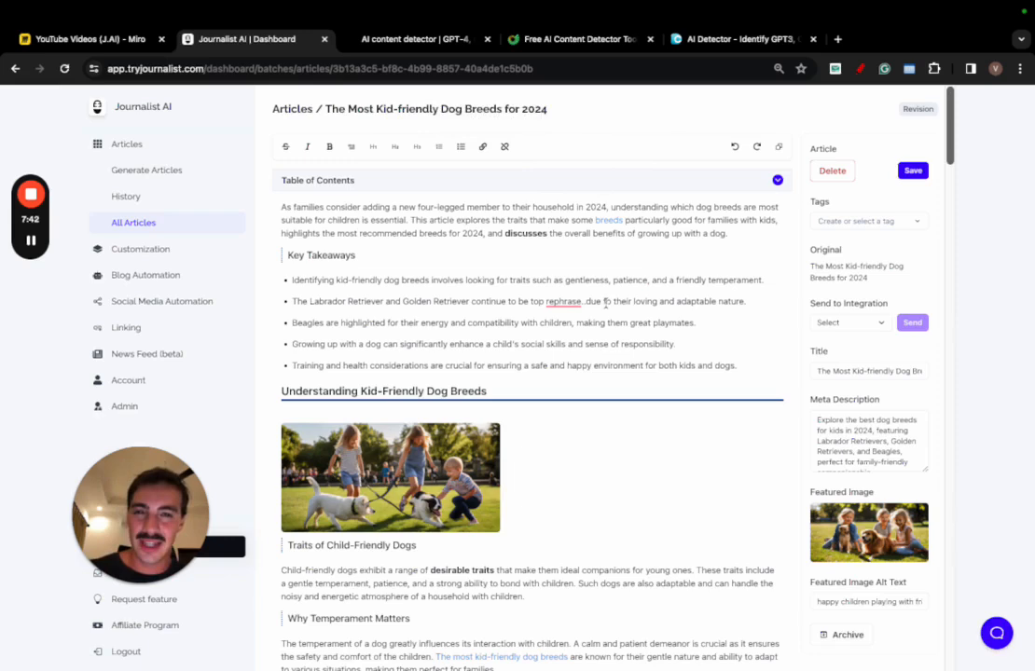
Scroll back over the edited revision draft, then return to the Miro video outline board.
{"action": "scroll", "scroll_direction": "down", "scroll_amount": 3}
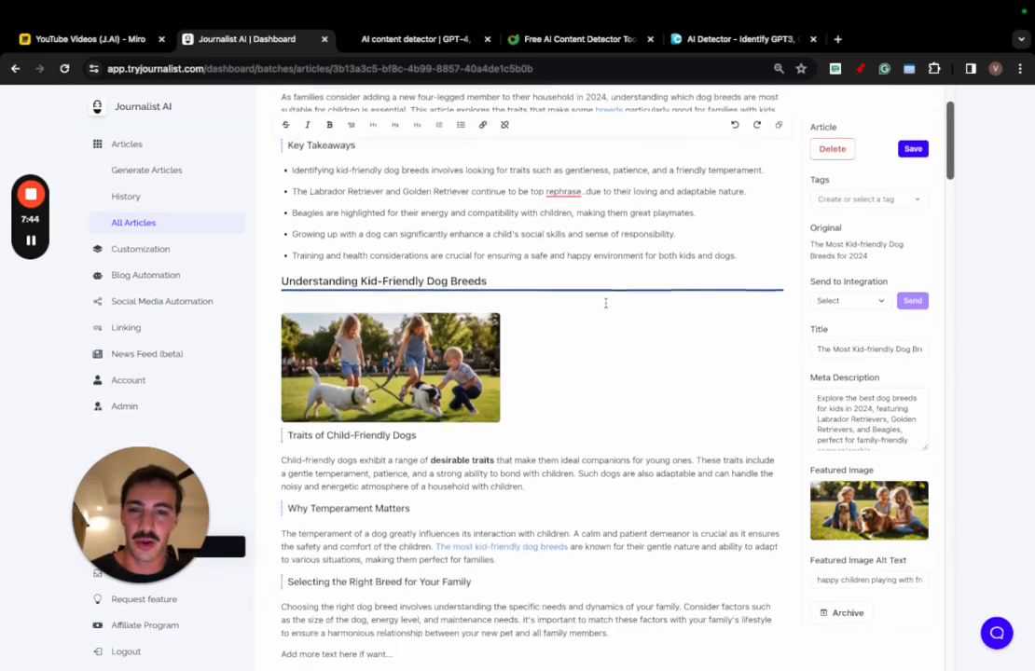
{"action": "scroll", "scroll_direction": "down", "scroll_amount": 3}
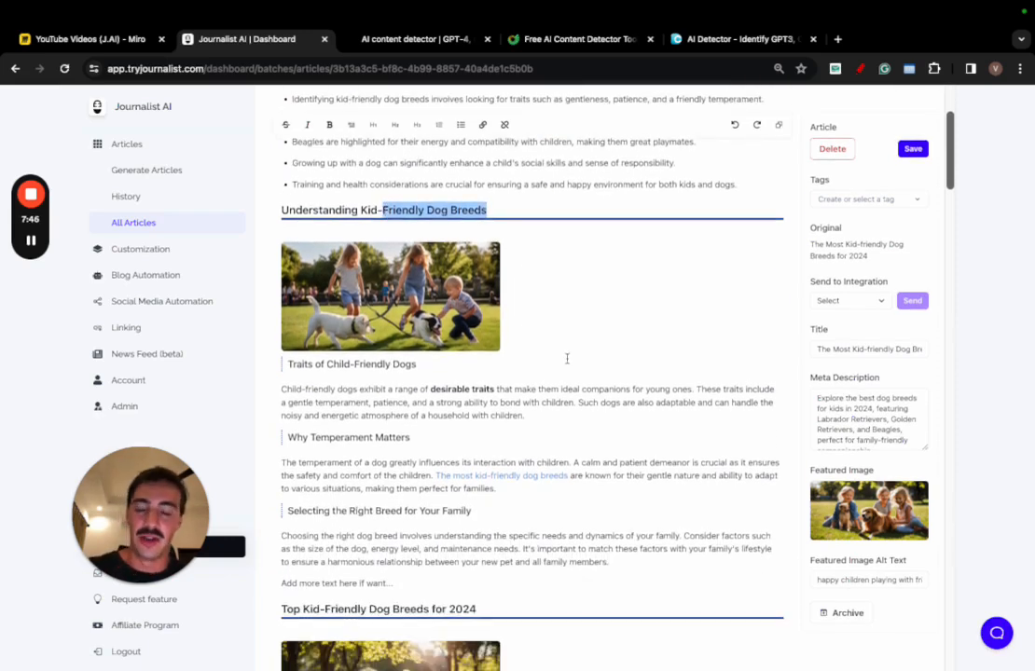
{"action": "scroll", "scroll_direction": "down", "scroll_amount": 3}
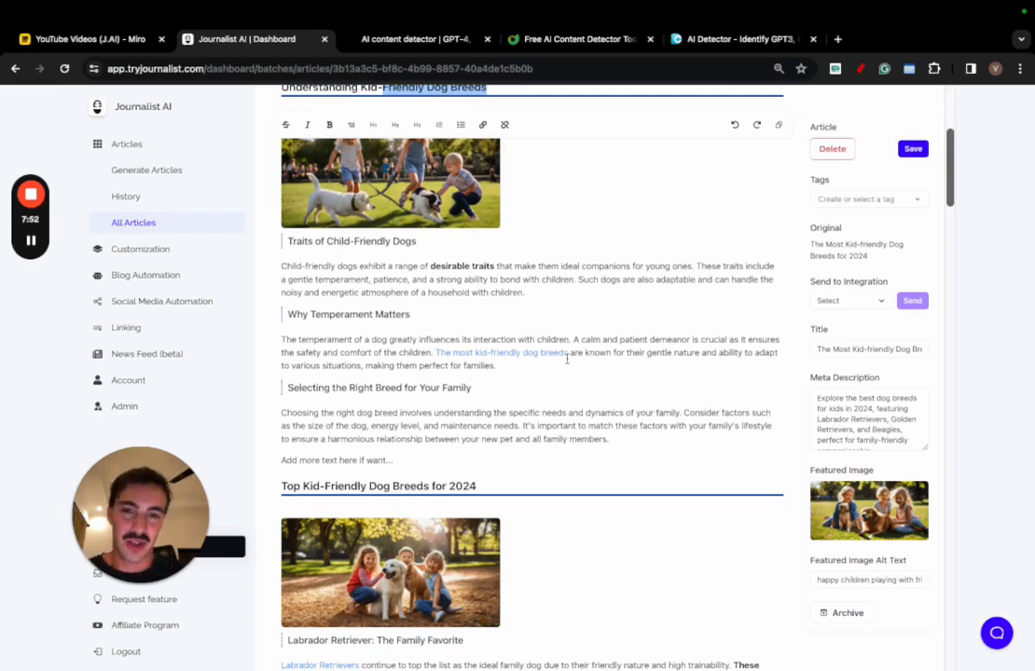
{"action": "scroll", "scroll_direction": "down", "scroll_amount": 3}
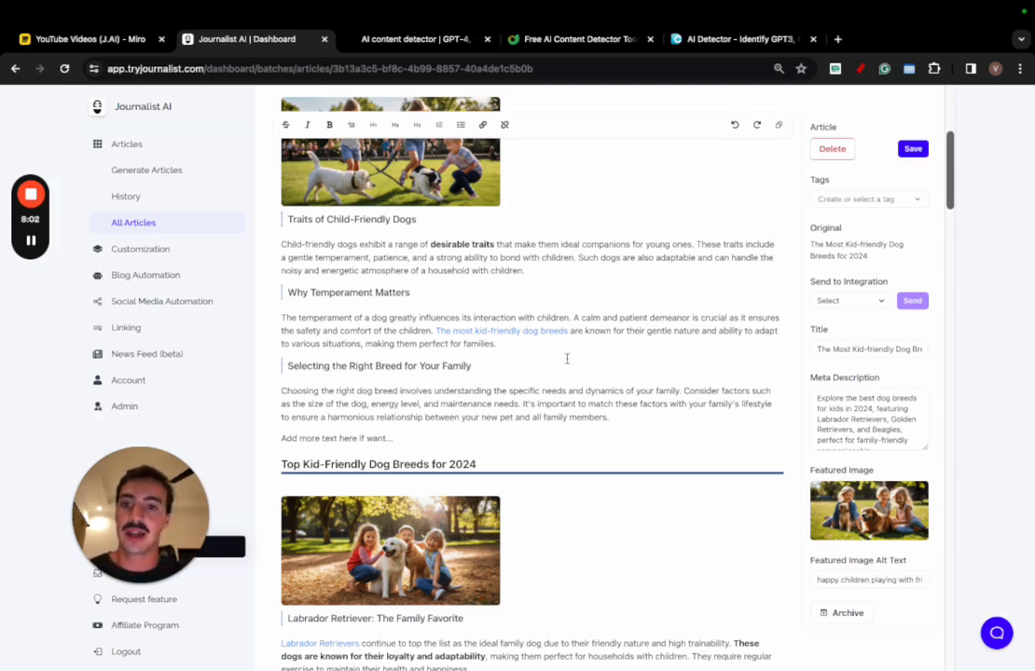
{"action": "scroll", "scroll_direction": "down", "scroll_amount": 3}
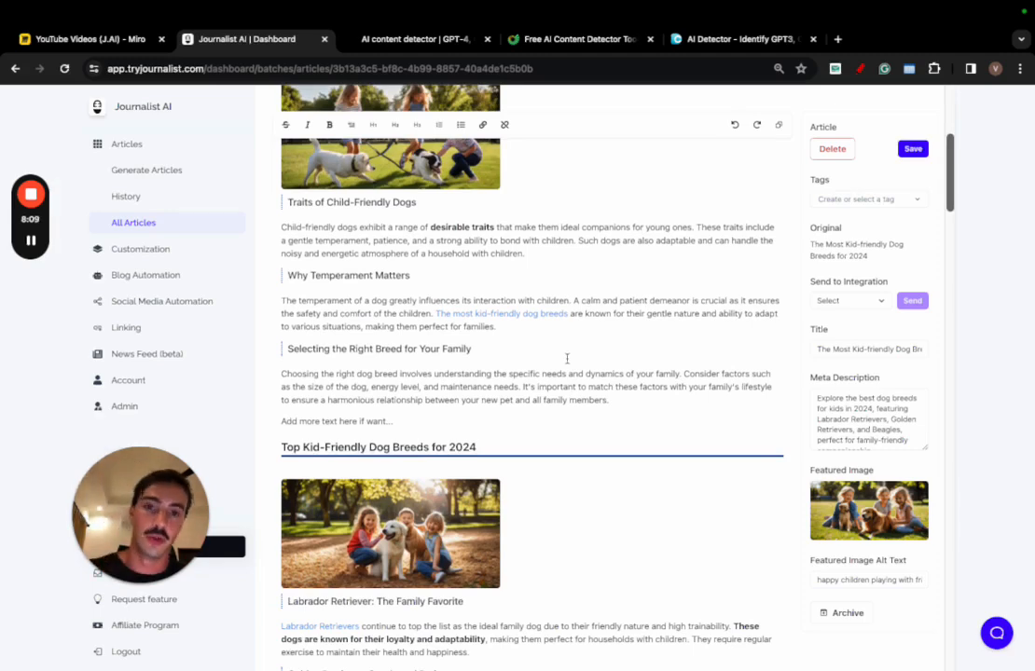
{"action": "mouse_move", "coordinate": [293, 96]}
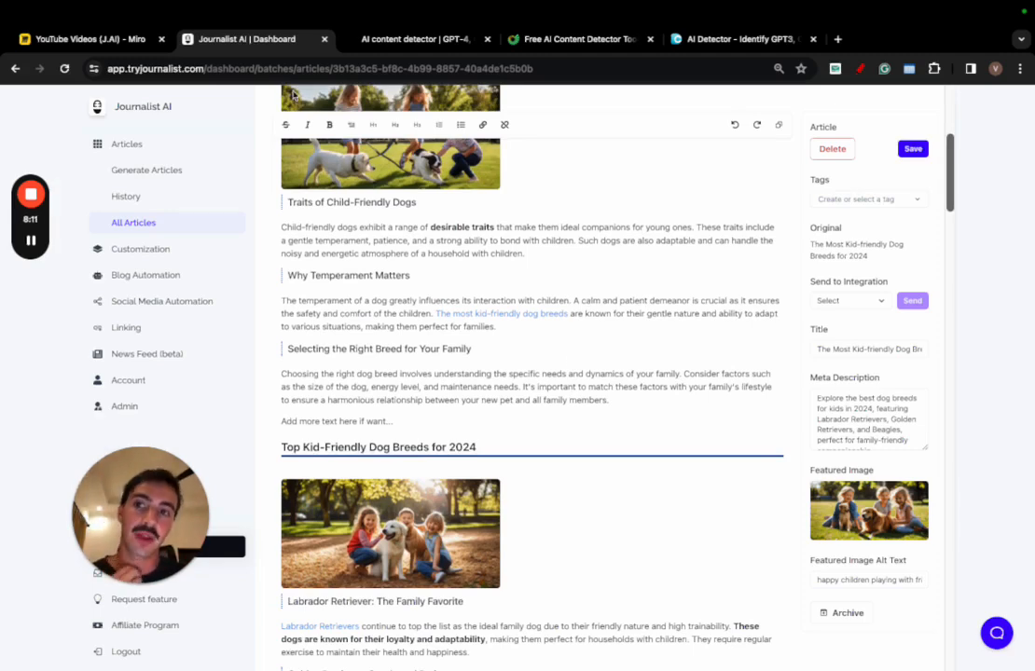
{"action": "left_click", "coordinate": [88, 39]}
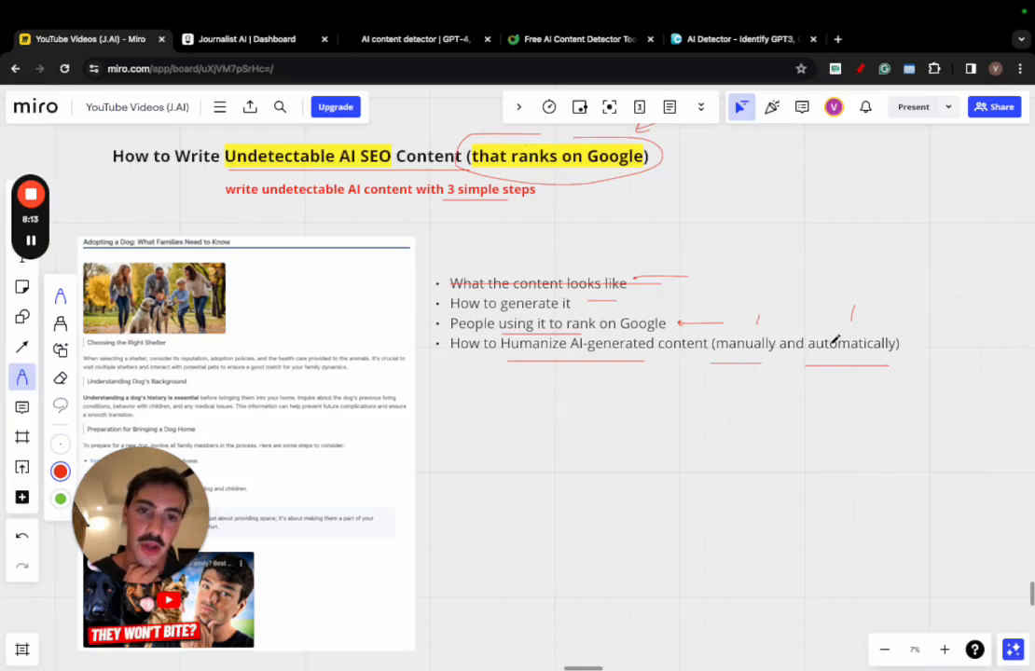
Cycle through the article editor and Miro board, landing on DupliChecker's 100% human rating.
{"action": "left_click", "coordinate": [244, 39]}
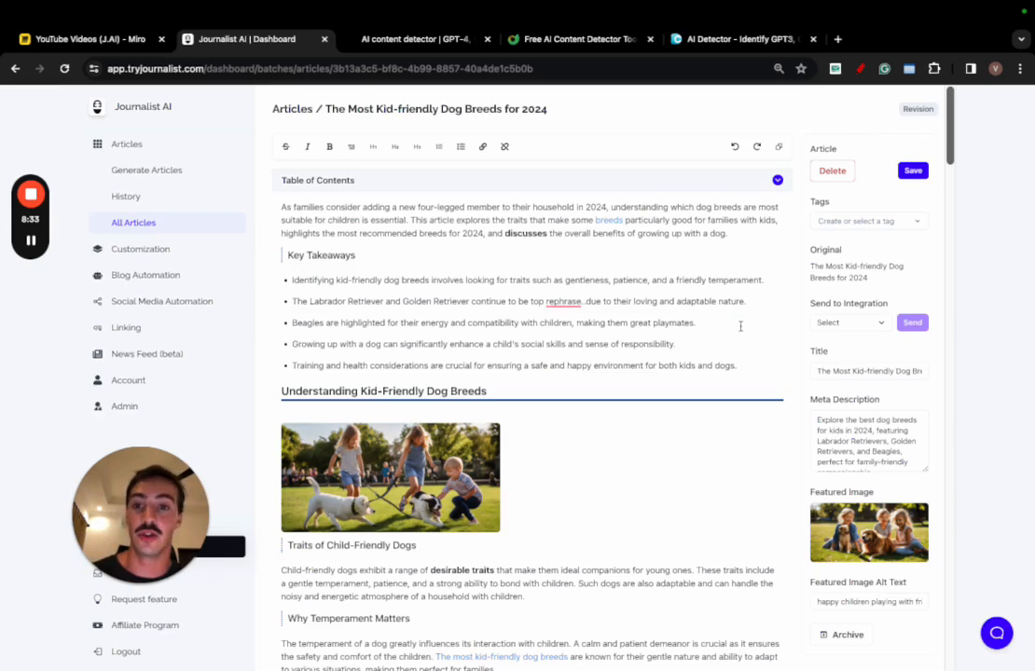
{"action": "left_click", "coordinate": [89, 39]}
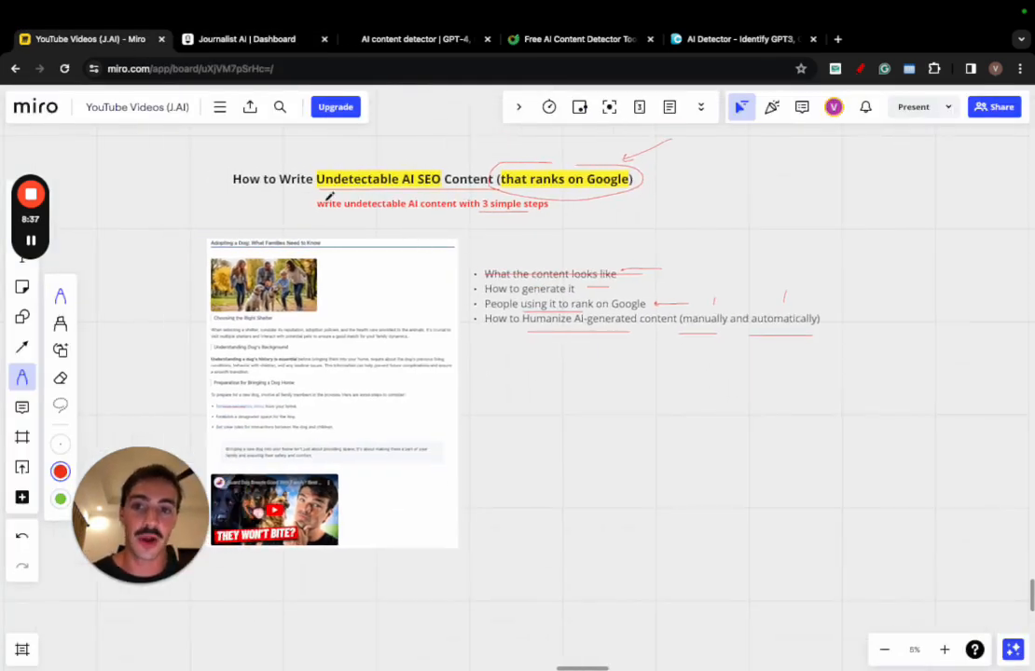
{"action": "left_click", "coordinate": [245, 39]}
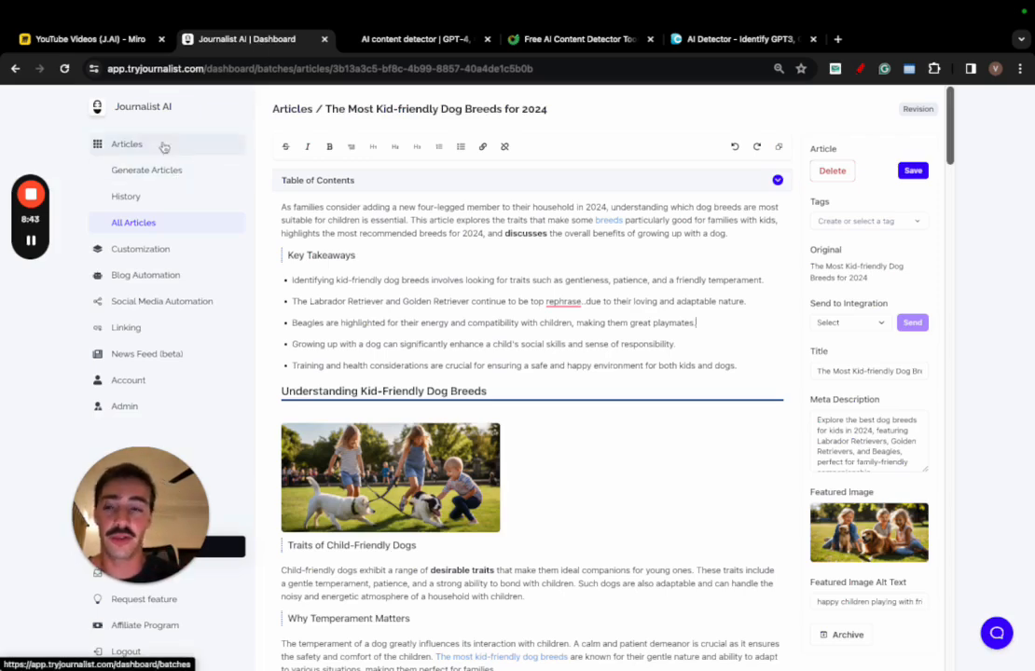
{"action": "left_click", "coordinate": [414, 39]}
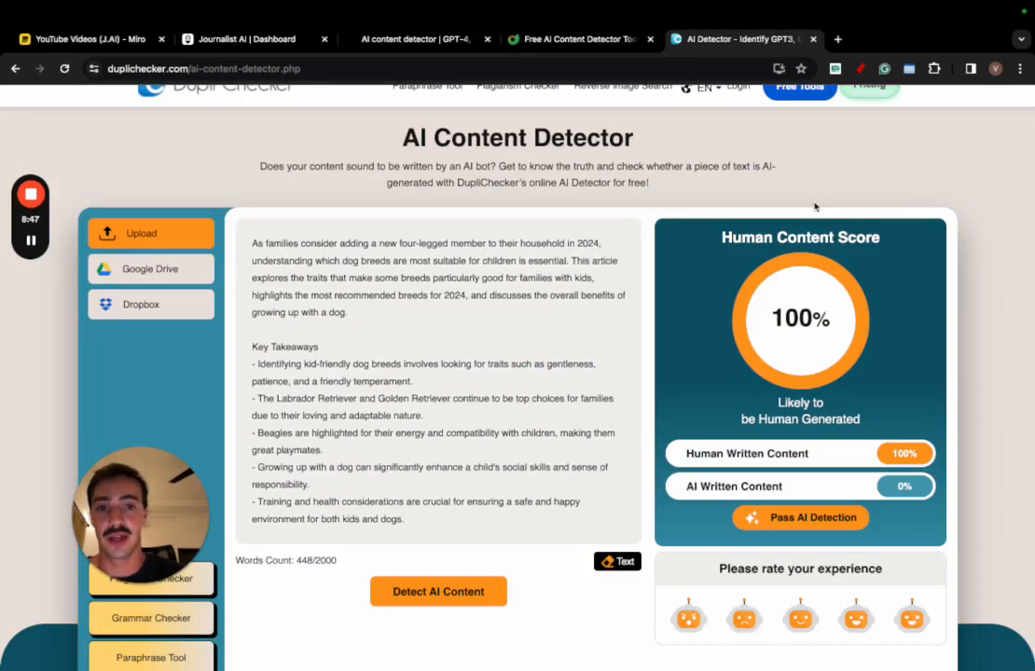
Review the SEO.AI result rating the article Human-made with 10% AI.
{"action": "left_click", "coordinate": [580, 39]}
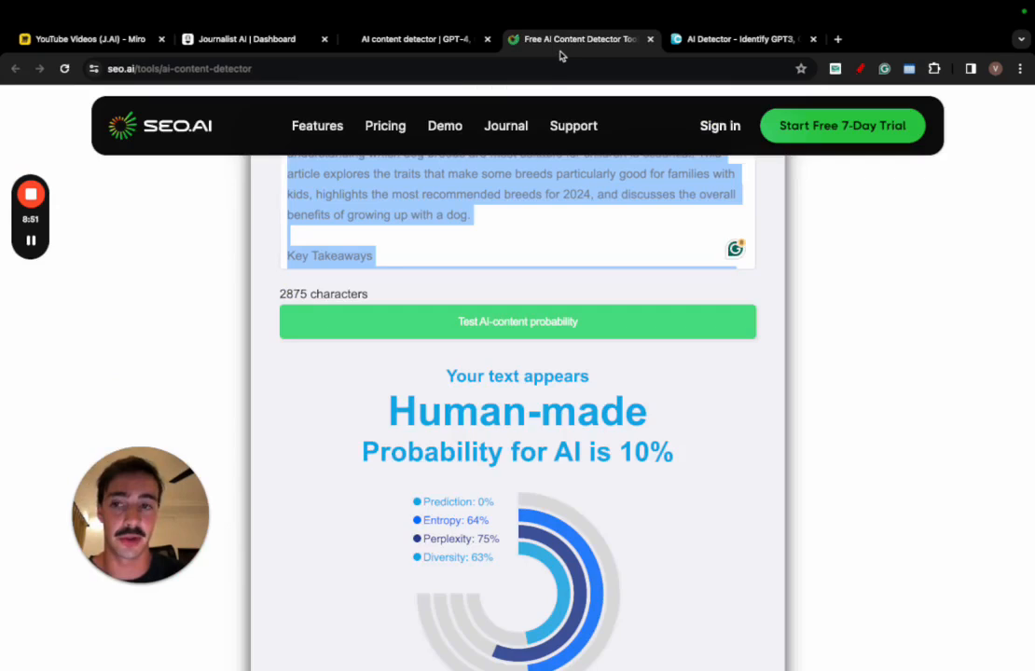
{"action": "scroll", "scroll_direction": "down", "scroll_amount": 3}
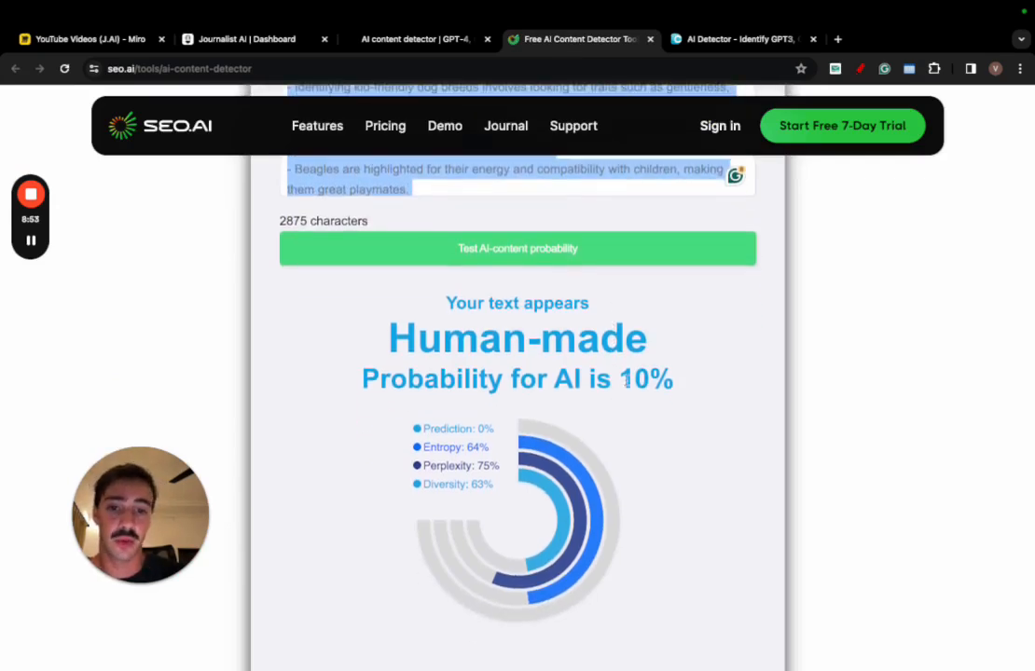
{"action": "left_click", "coordinate": [737, 39]}
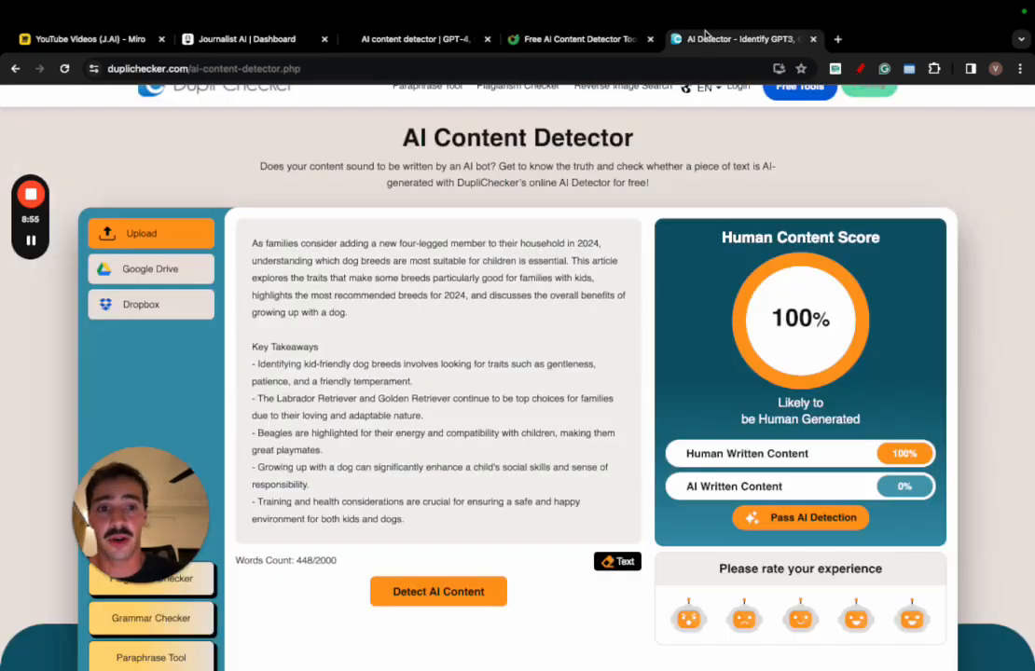
Show Writer's 84% human-generated score, then return to the Miro outline board.
{"action": "left_click", "coordinate": [414, 40]}
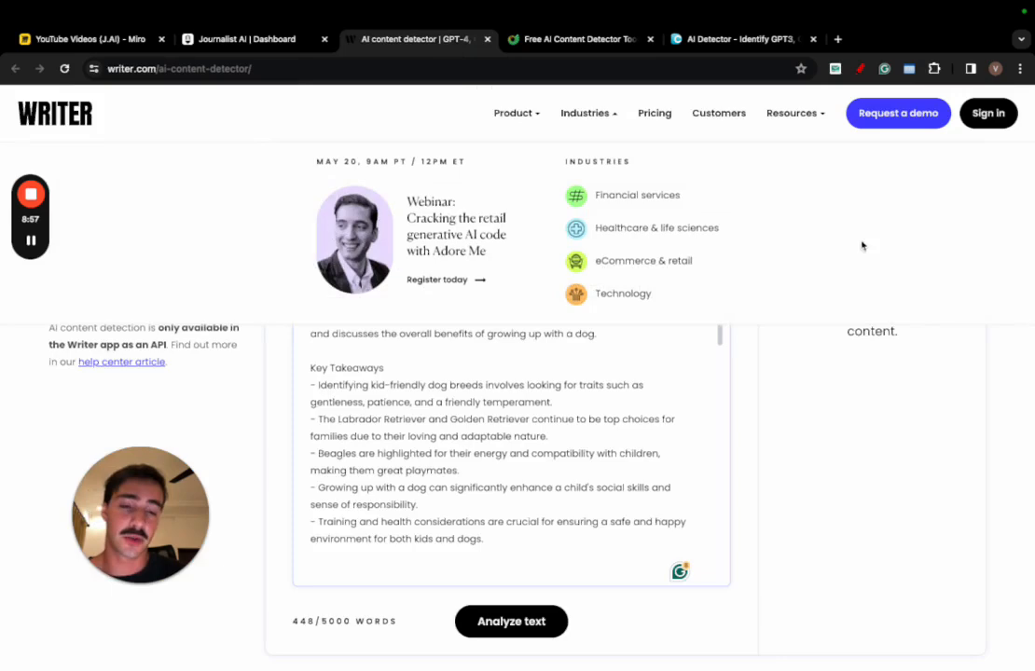
{"action": "left_click", "coordinate": [511, 621]}
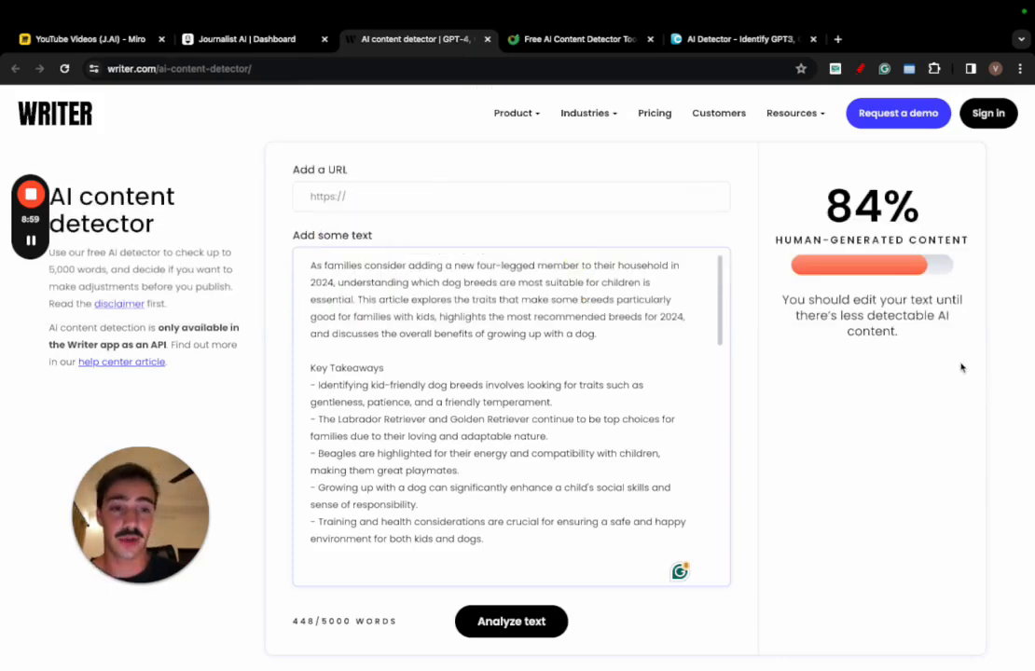
{"action": "left_click", "coordinate": [89, 39]}
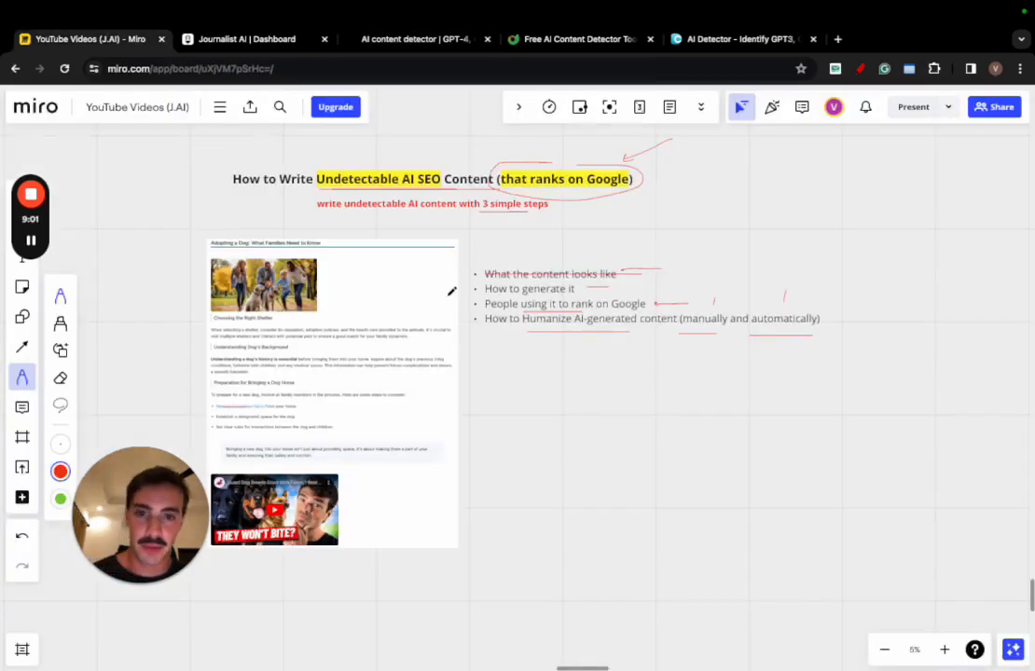
{"action": "left_click", "coordinate": [247, 40]}
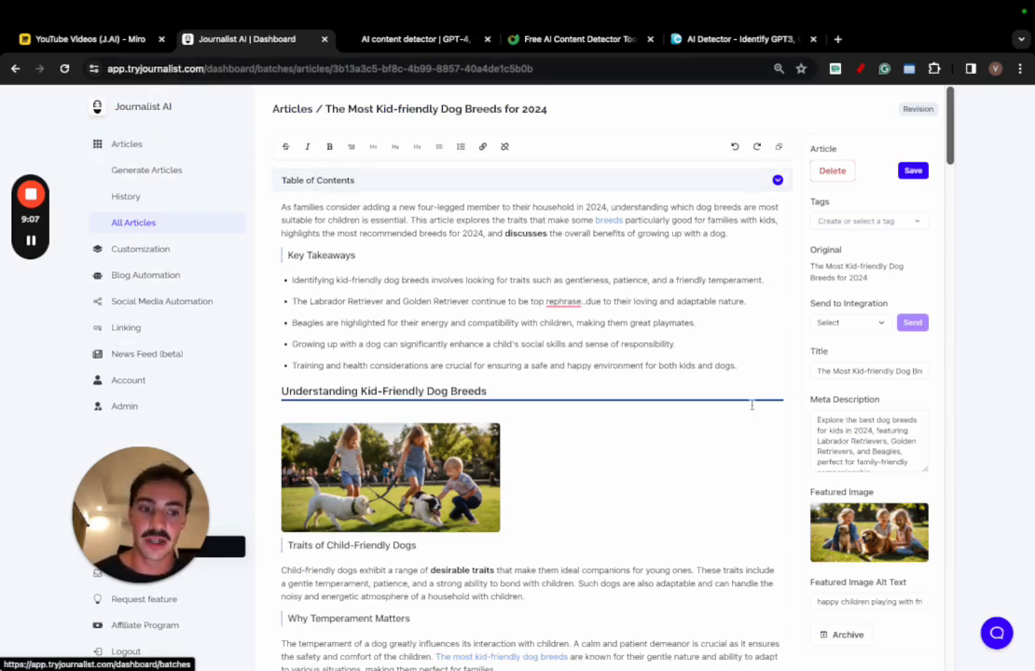
{"action": "left_click", "coordinate": [995, 634]}
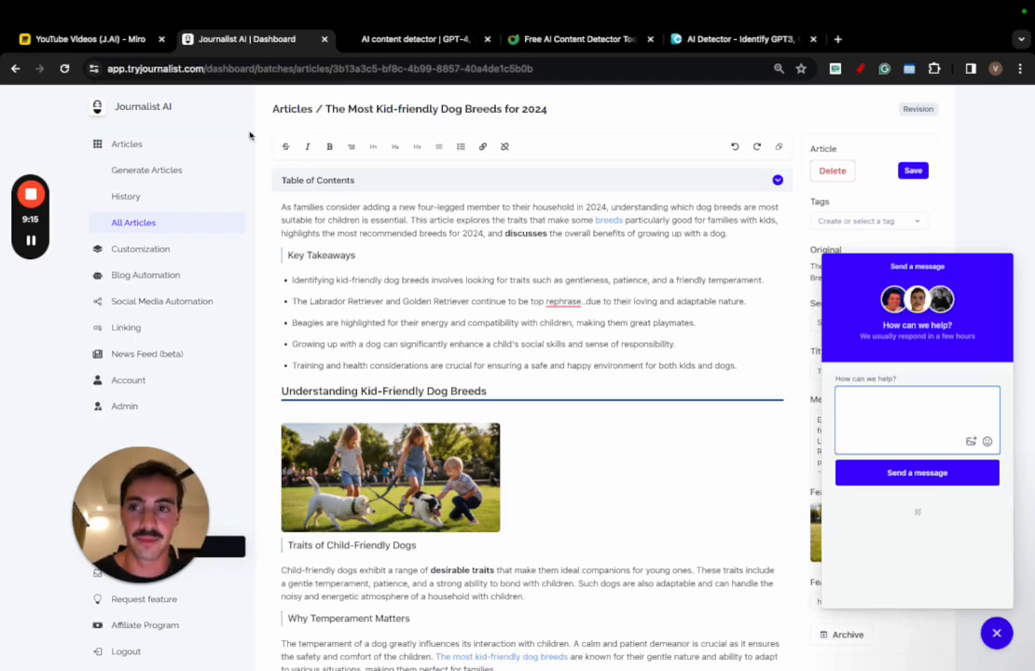
{"action": "left_click", "coordinate": [89, 39]}
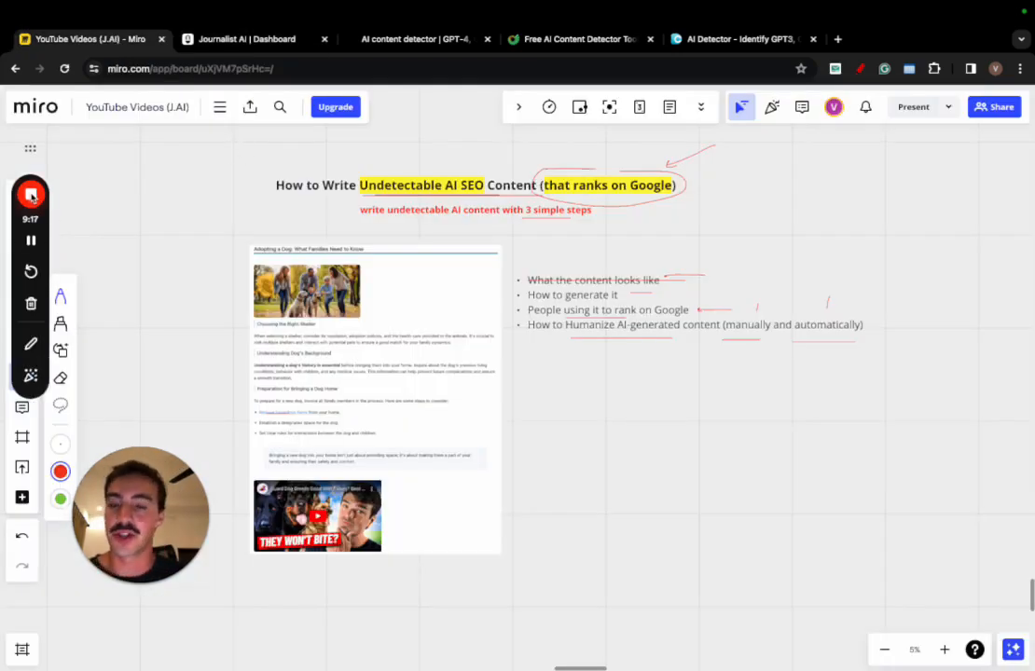